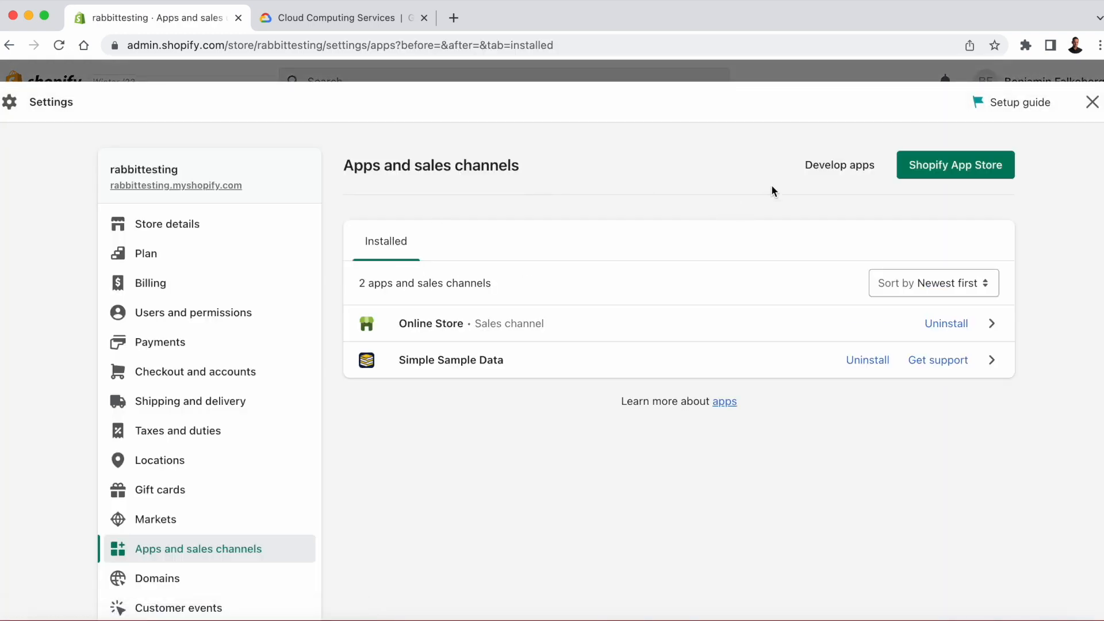
# - Open the 'insights' custom app from Develop apps and view its API access scopes
pyautogui.click(839, 164)
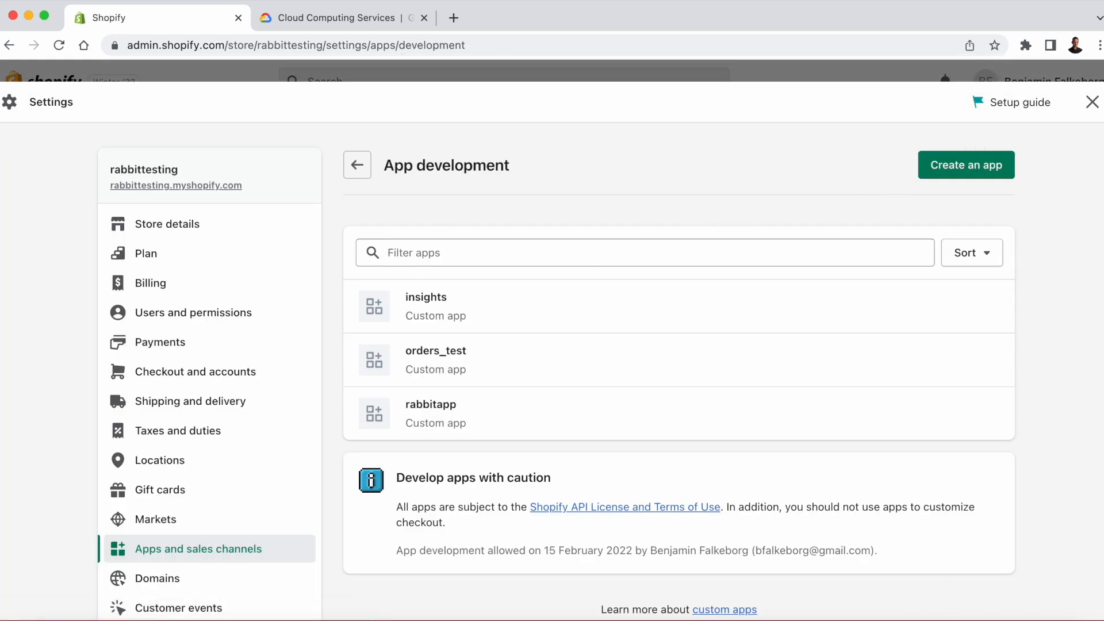
pyautogui.click(425, 306)
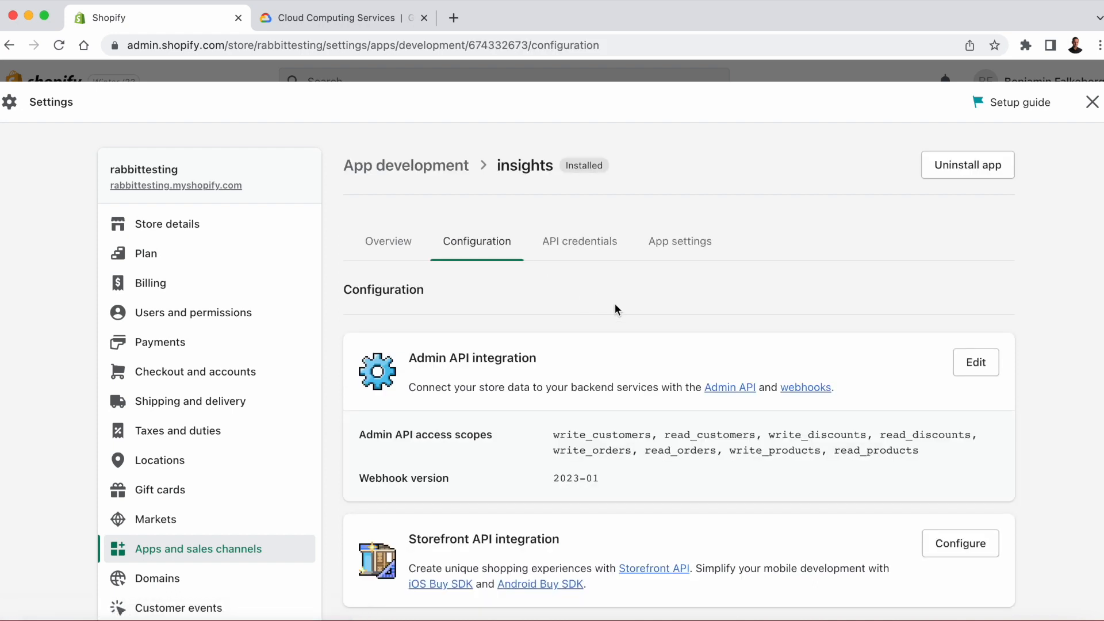
pyautogui.scroll(-3)
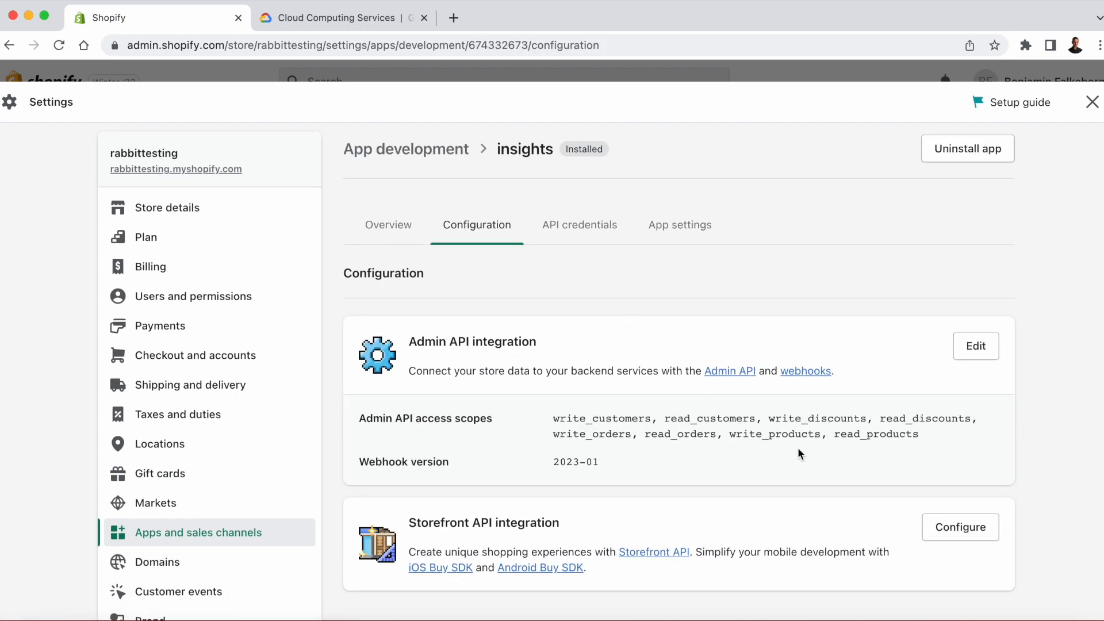
pyautogui.moveTo(730, 408)
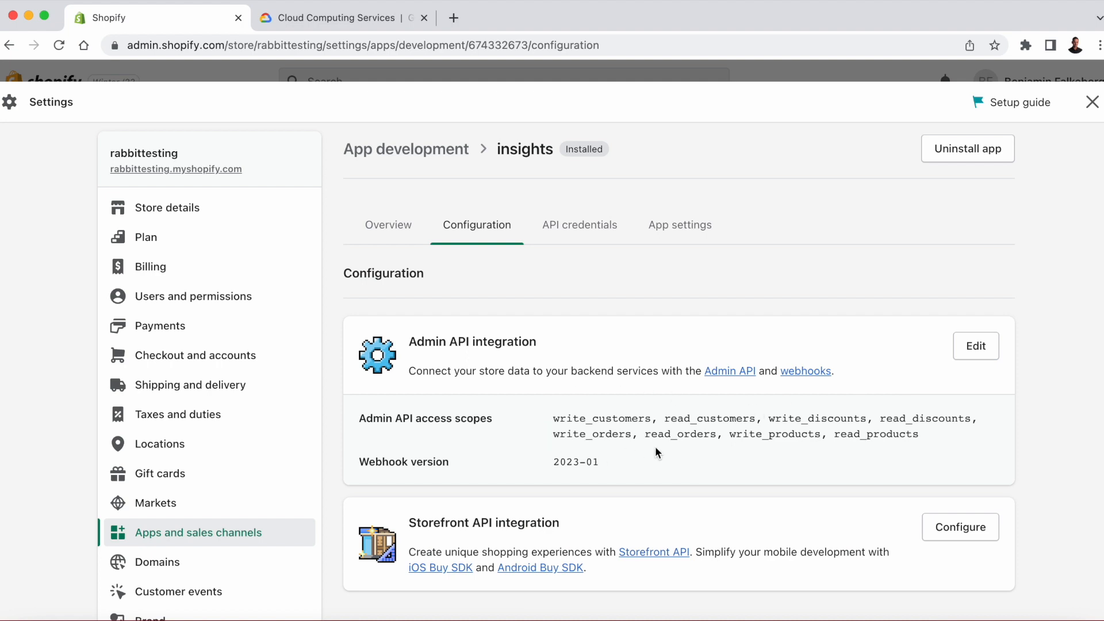
pyautogui.click(578, 225)
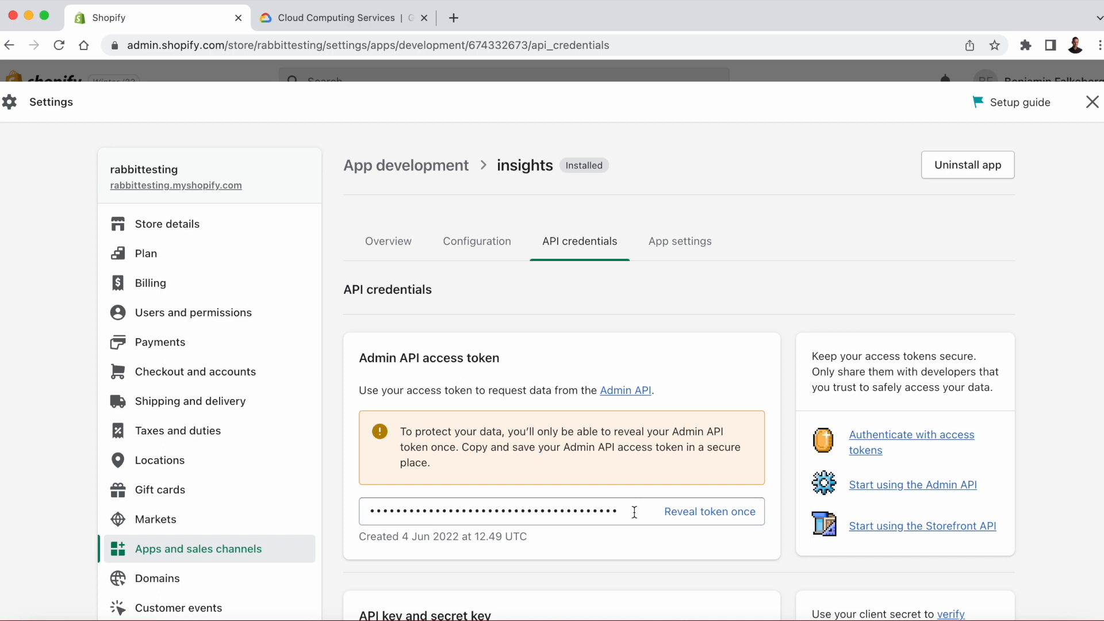
pyautogui.moveTo(476, 240)
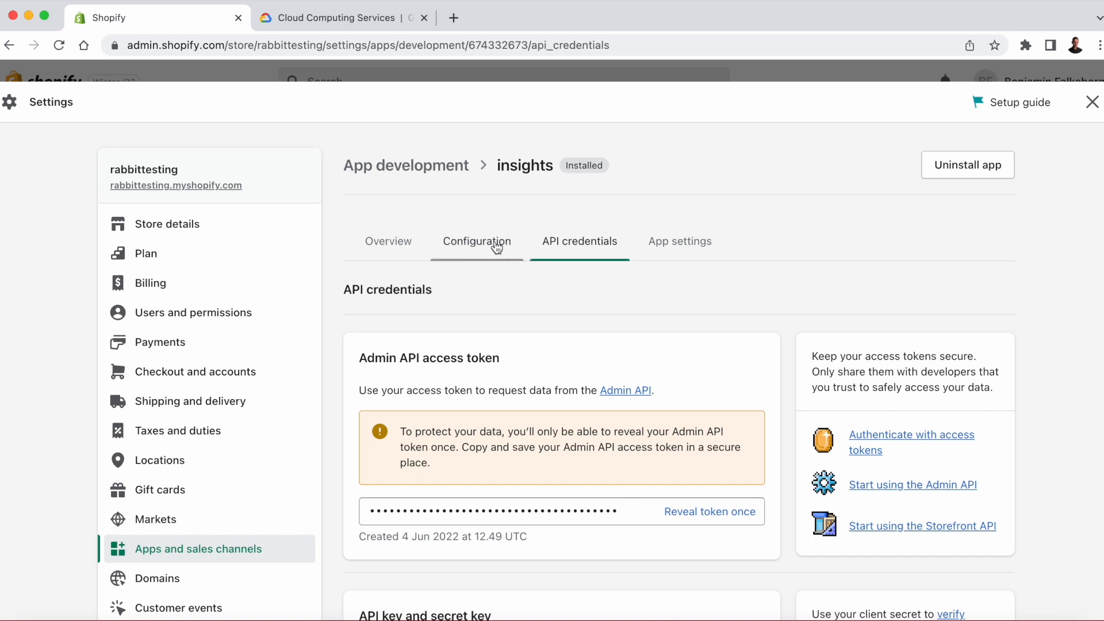
pyautogui.click(476, 240)
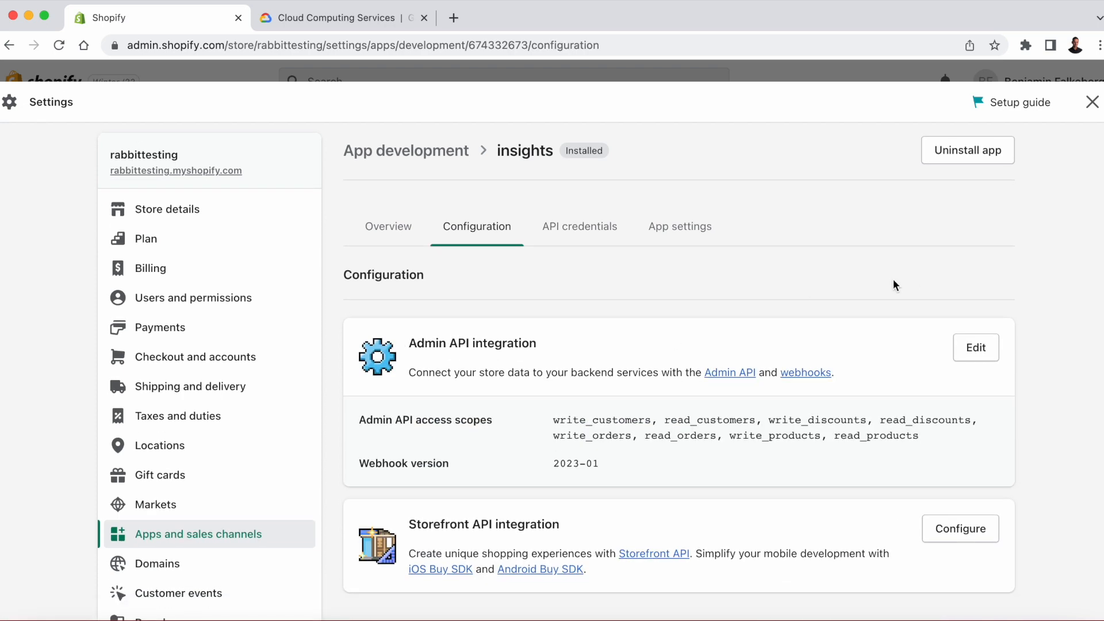
# - Edit the Admin API integration and review the eight access scopes down to Webhook subscriptions
pyautogui.click(975, 347)
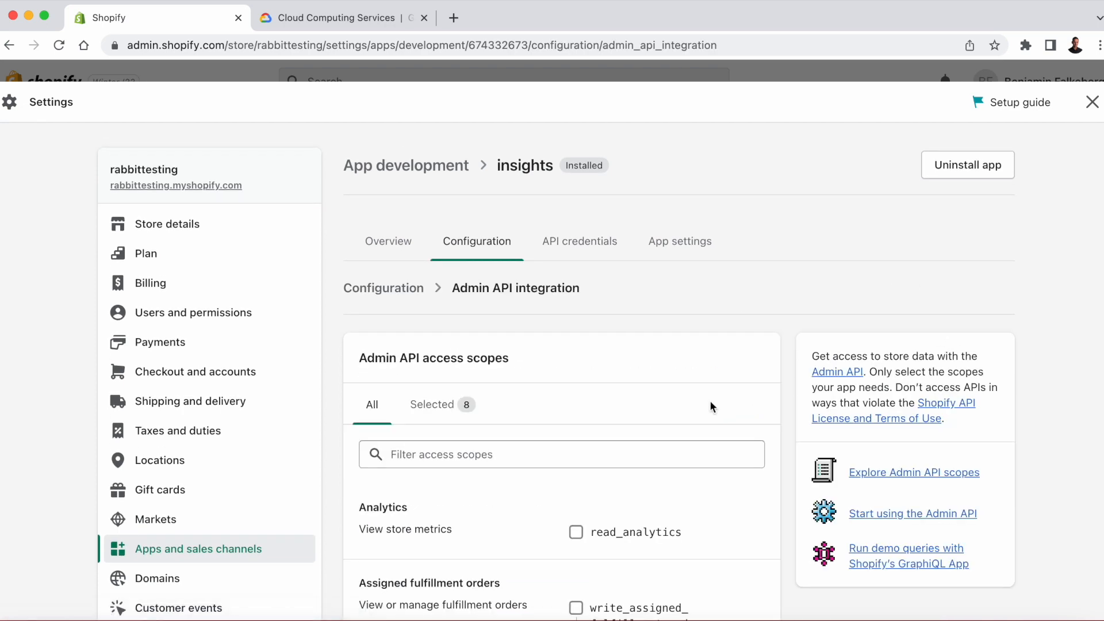
pyautogui.scroll(-3)
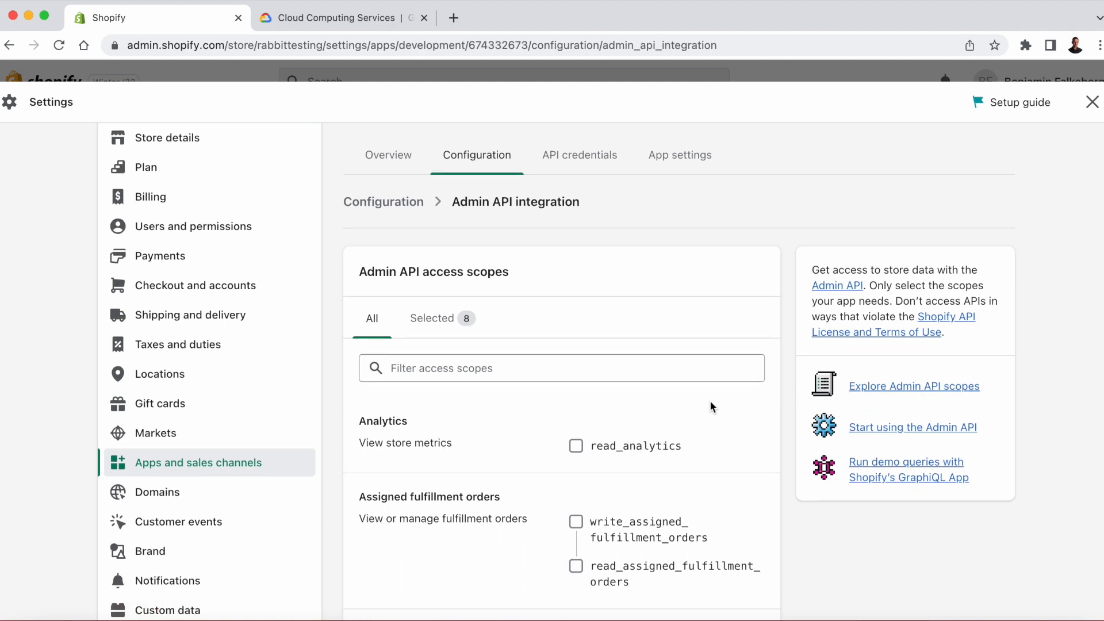
pyautogui.scroll(-3)
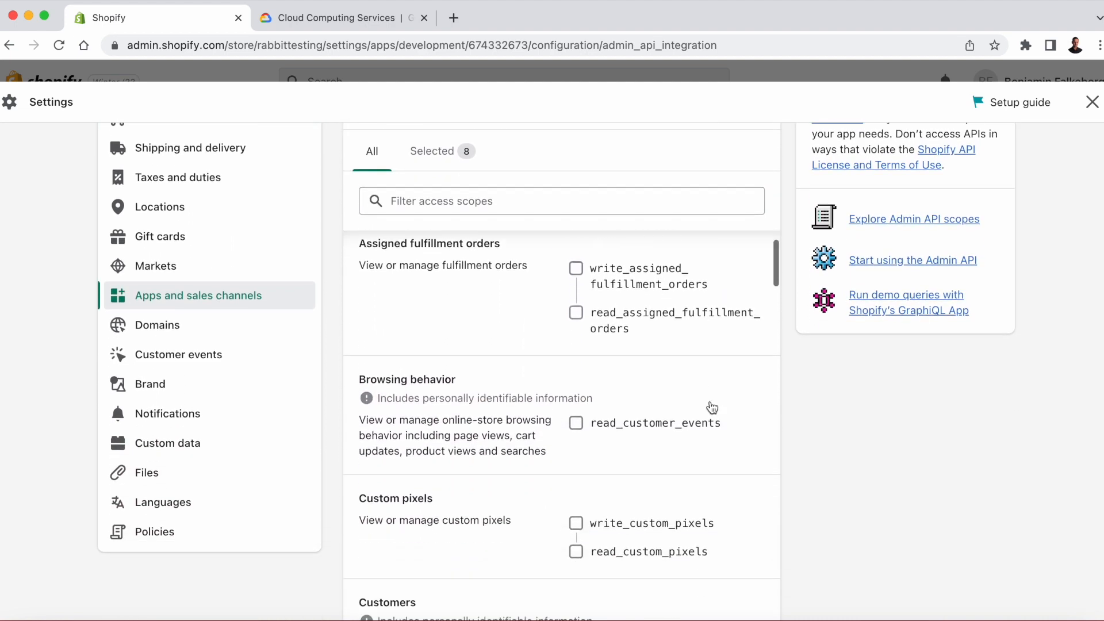
pyautogui.scroll(-3)
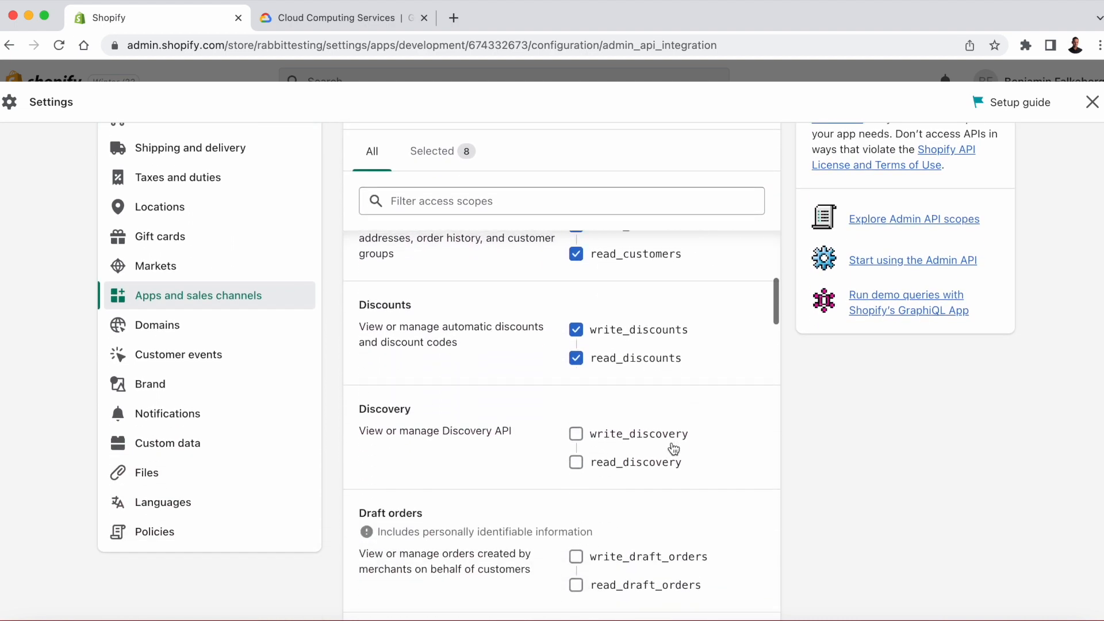
pyautogui.scroll(-3)
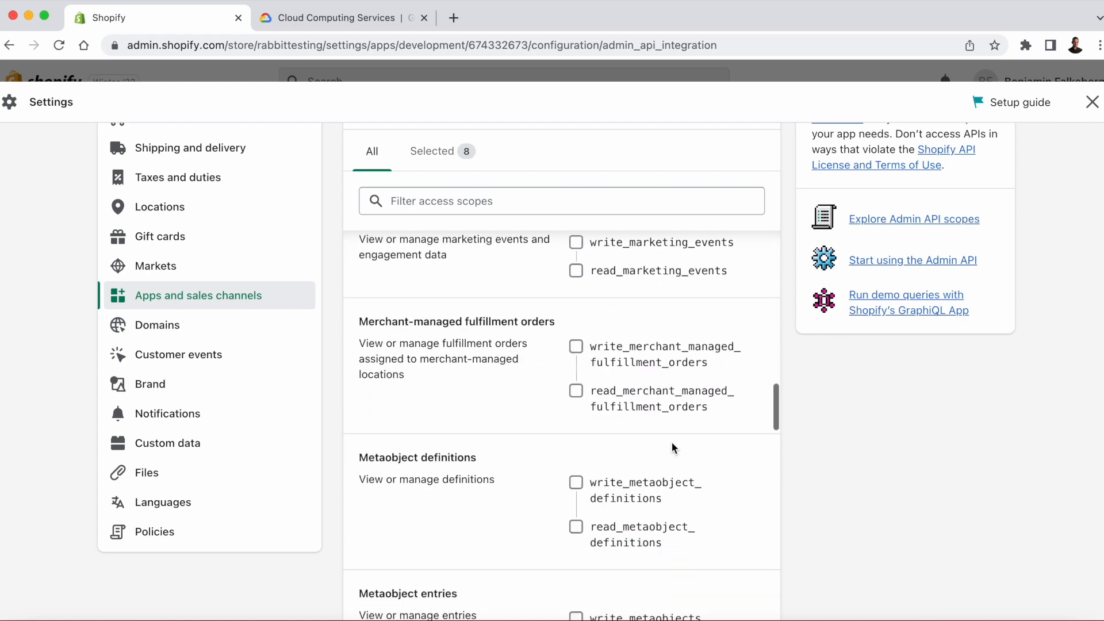
pyautogui.scroll(-3)
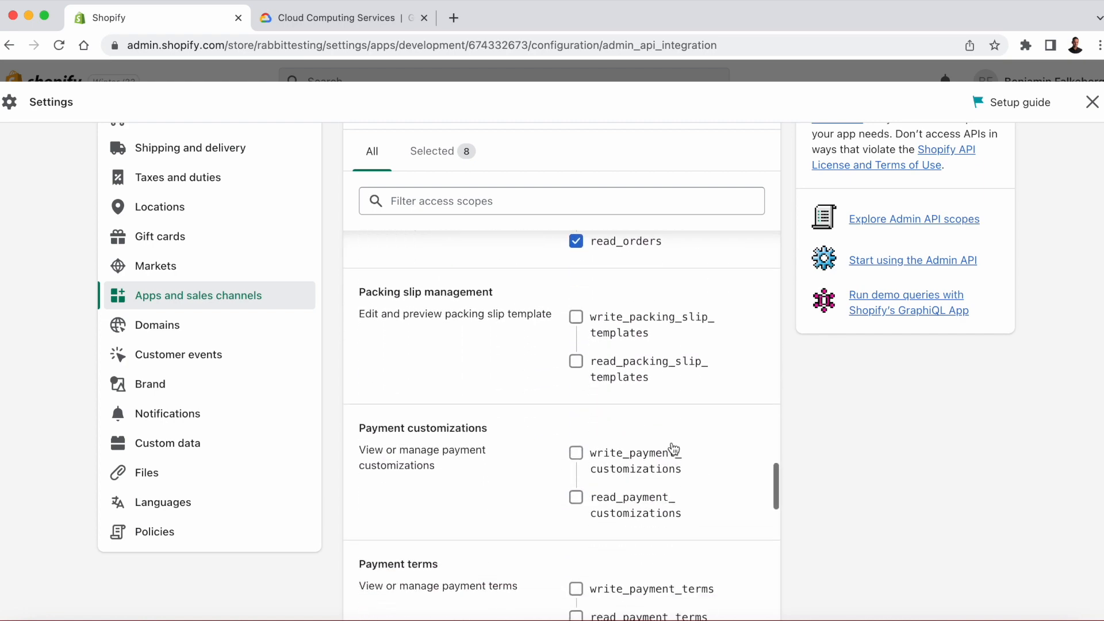
pyautogui.scroll(-3)
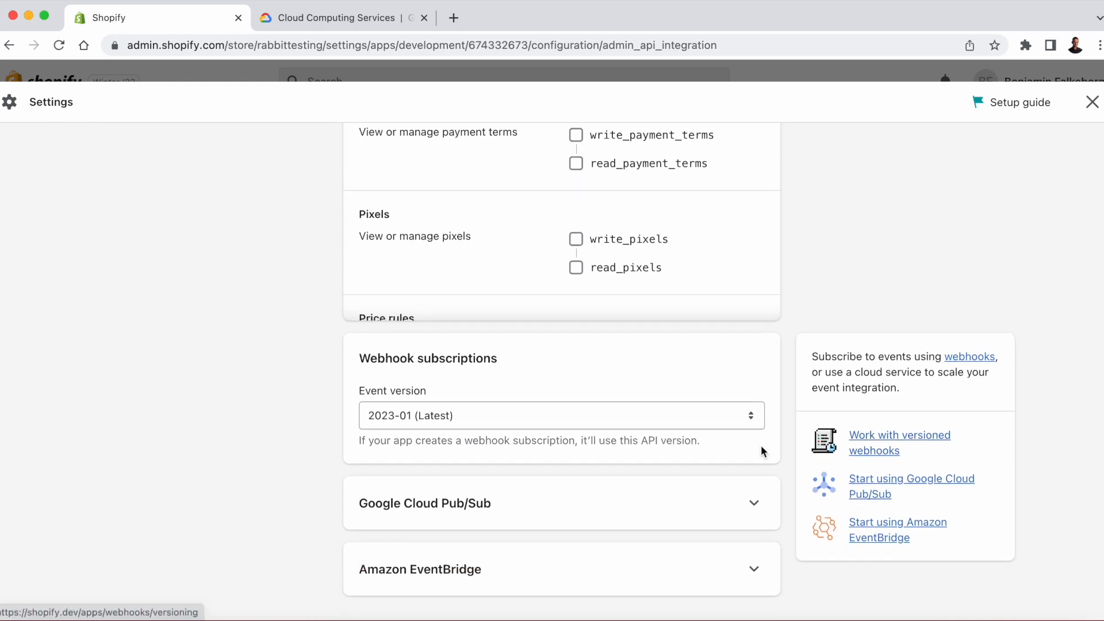
pyautogui.scroll(-3)
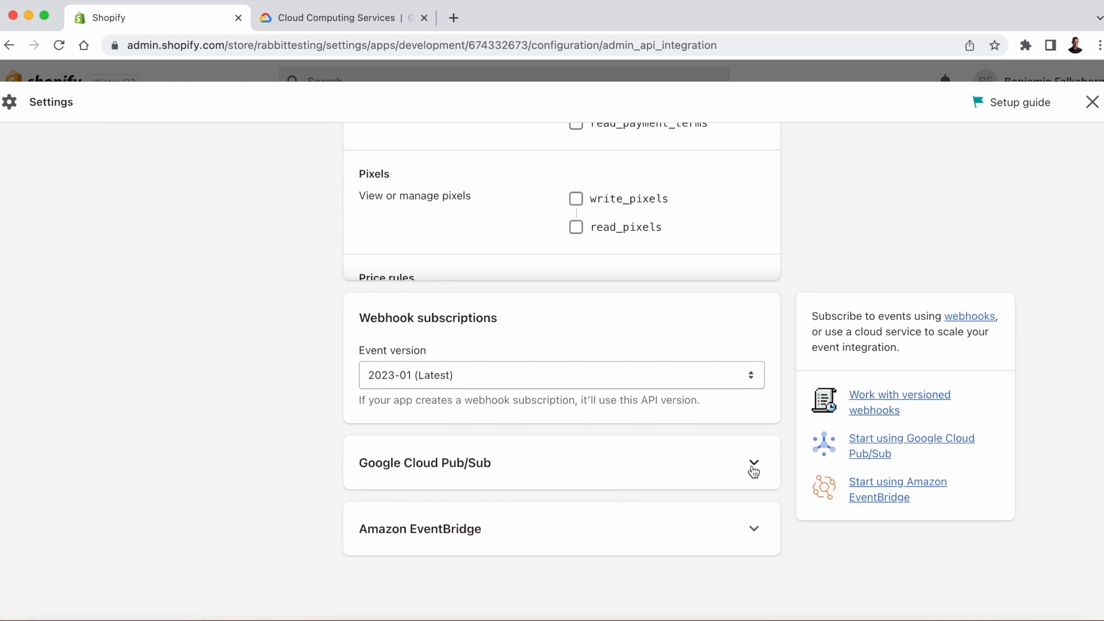
# - Expand Google Cloud Pub/Sub details and copy Shopify's service account address
pyautogui.click(753, 463)
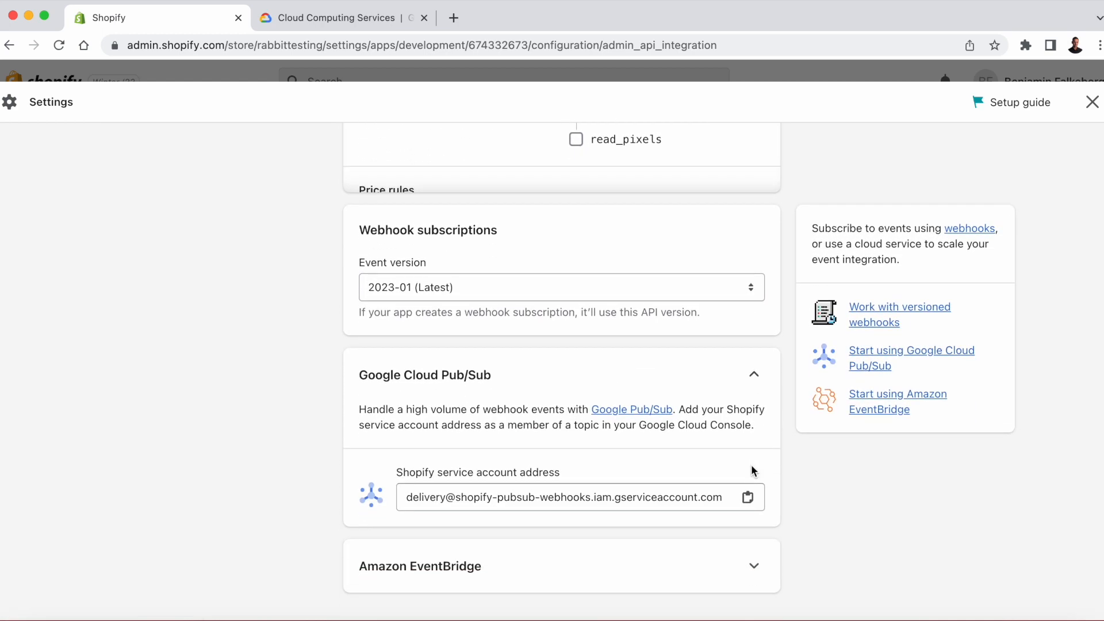
pyautogui.moveTo(647, 461)
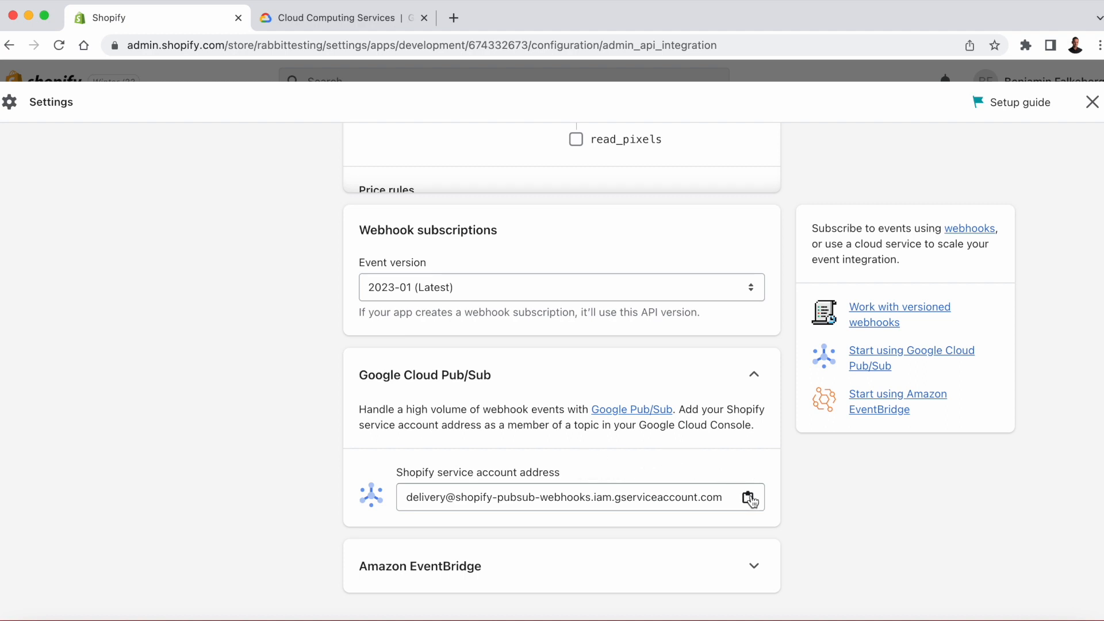
pyautogui.click(749, 497)
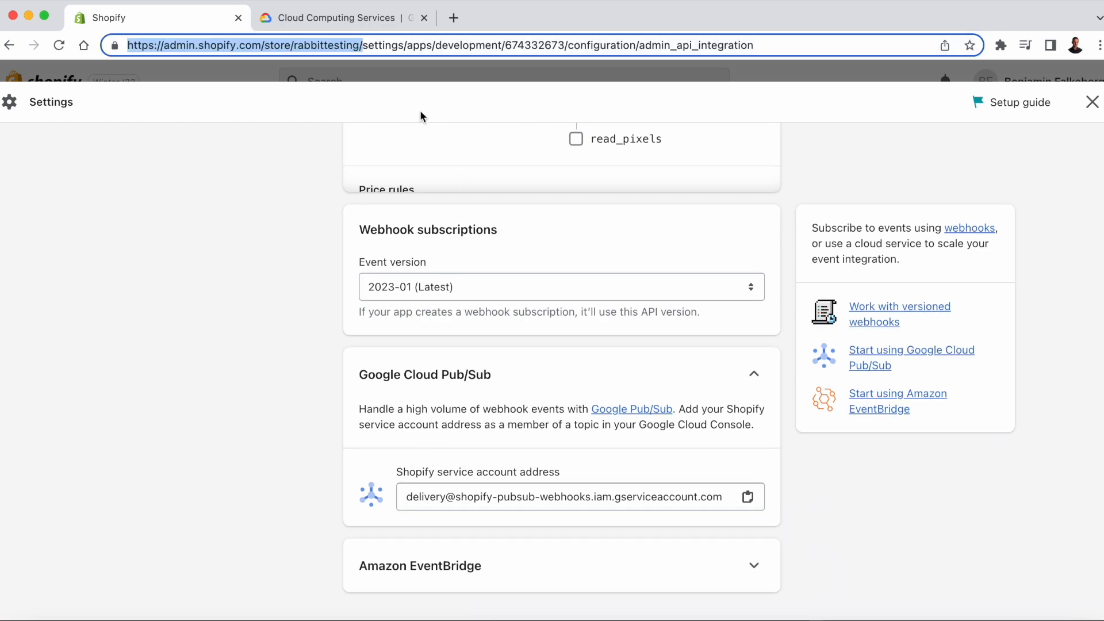
# - Switch to Google Cloud Console and open Pub/Sub via the 'pubsub' search
pyautogui.click(336, 18)
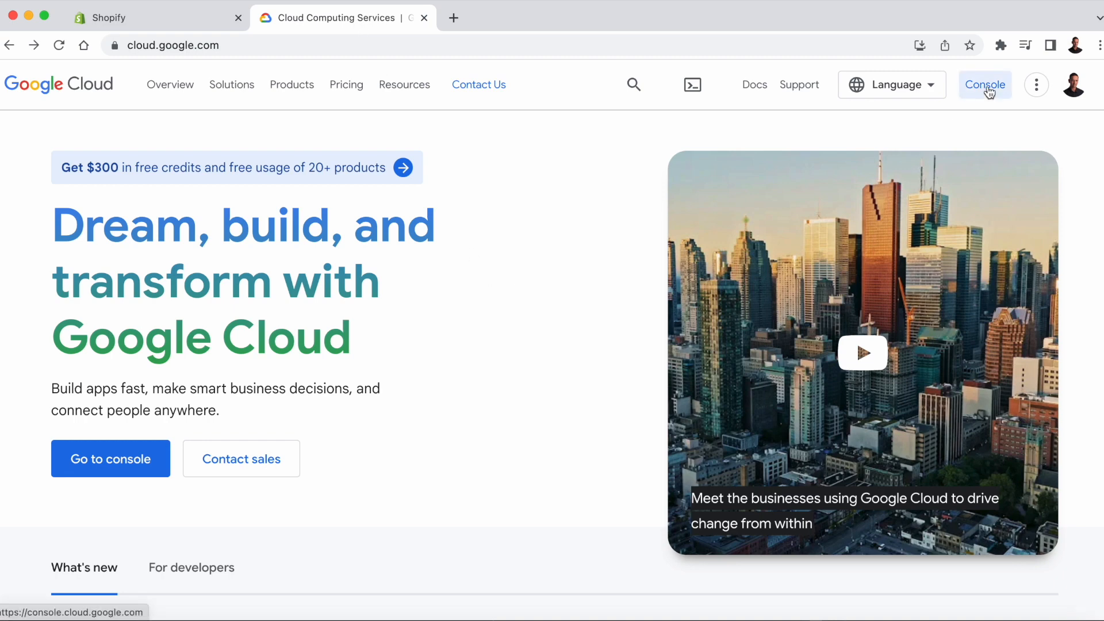
pyautogui.click(985, 84)
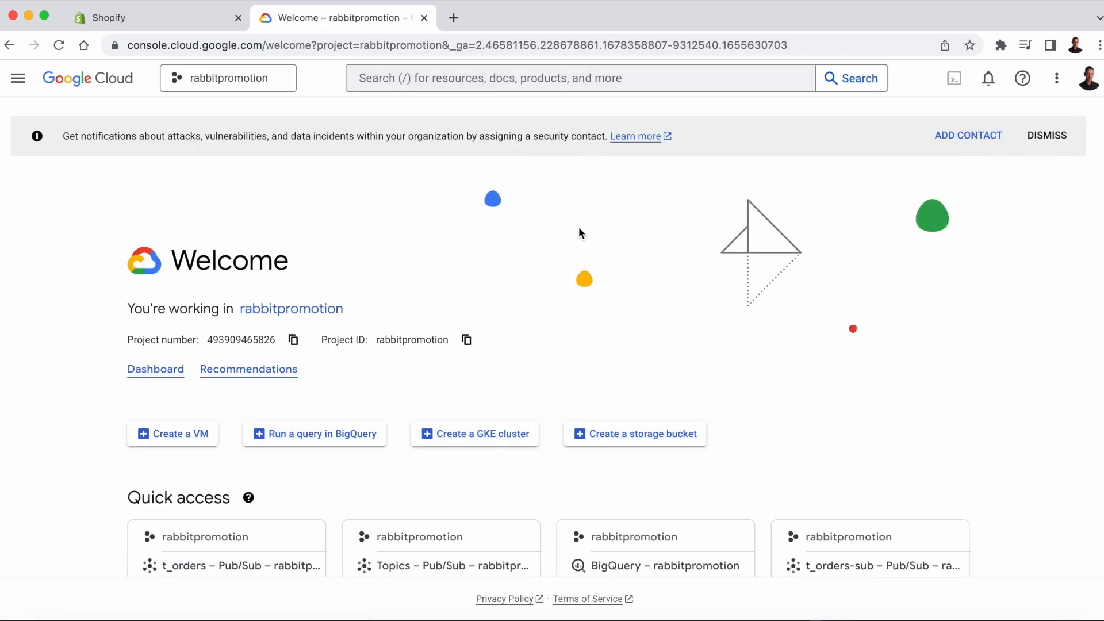
pyautogui.write('pubsub')
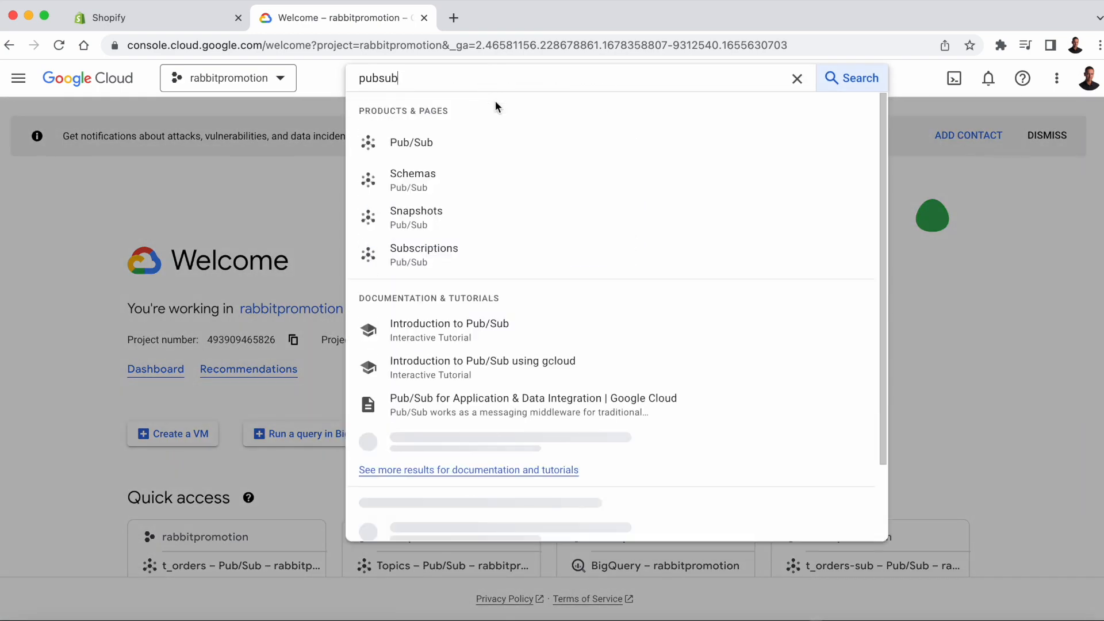
pyautogui.click(412, 143)
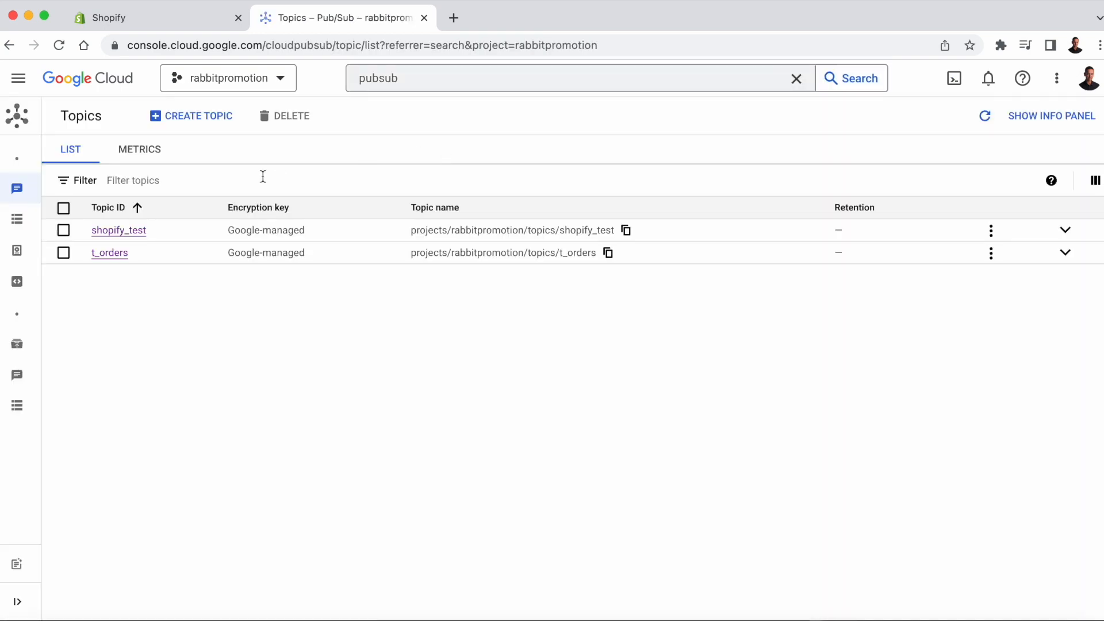
# - Create the Pub/Sub topic 'insights' with a default subscription and return to the topics list
pyautogui.click(198, 115)
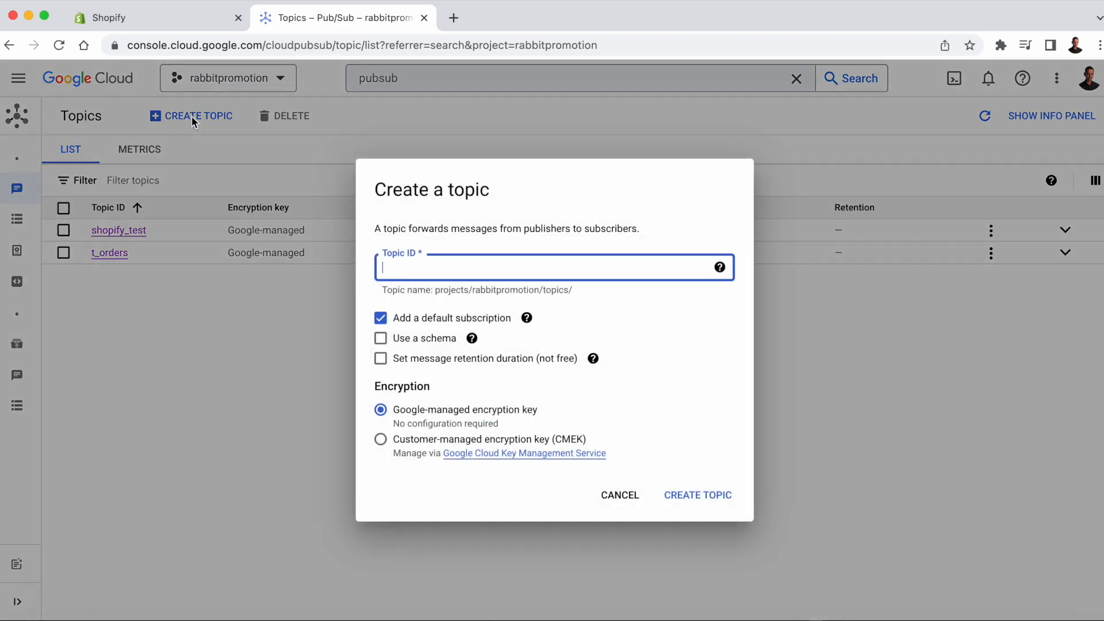
pyautogui.write('insights')
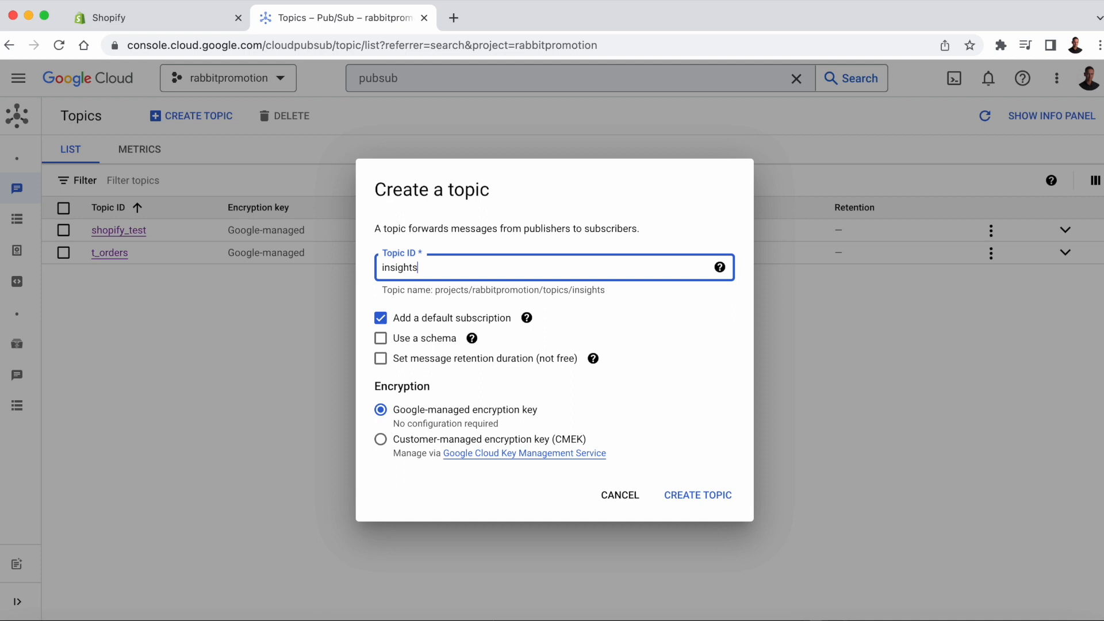
pyautogui.moveTo(688, 392)
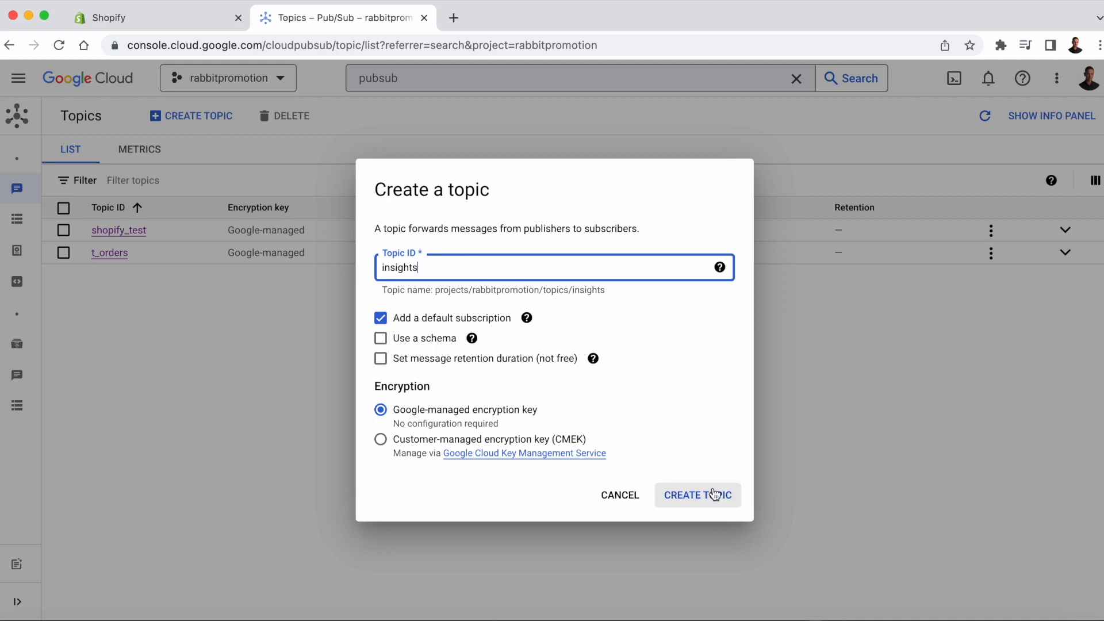
pyautogui.click(697, 494)
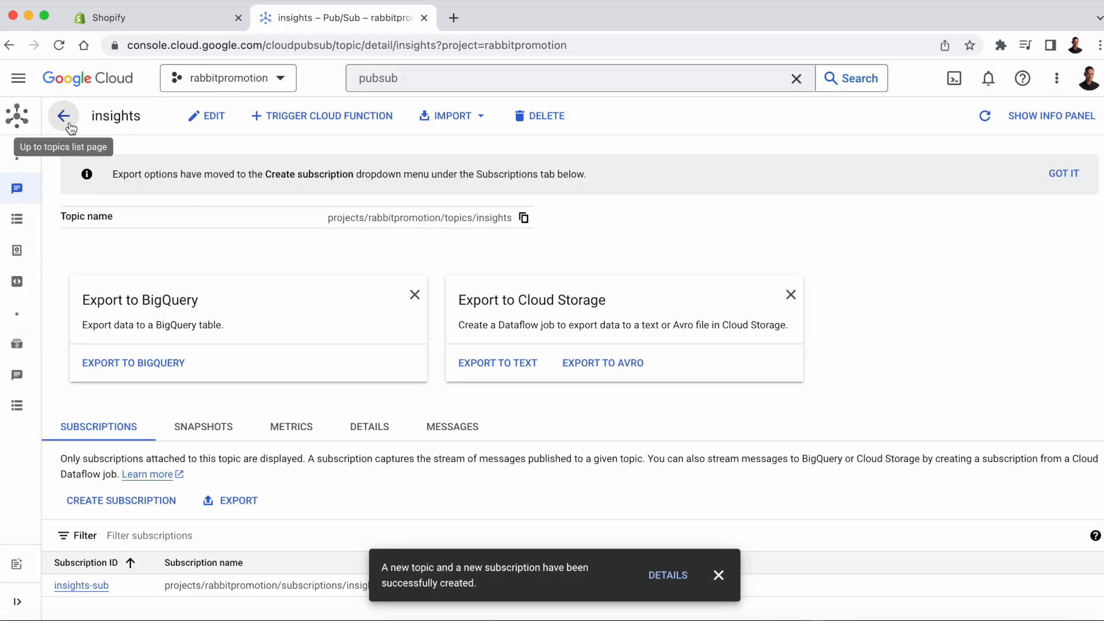
pyautogui.click(65, 115)
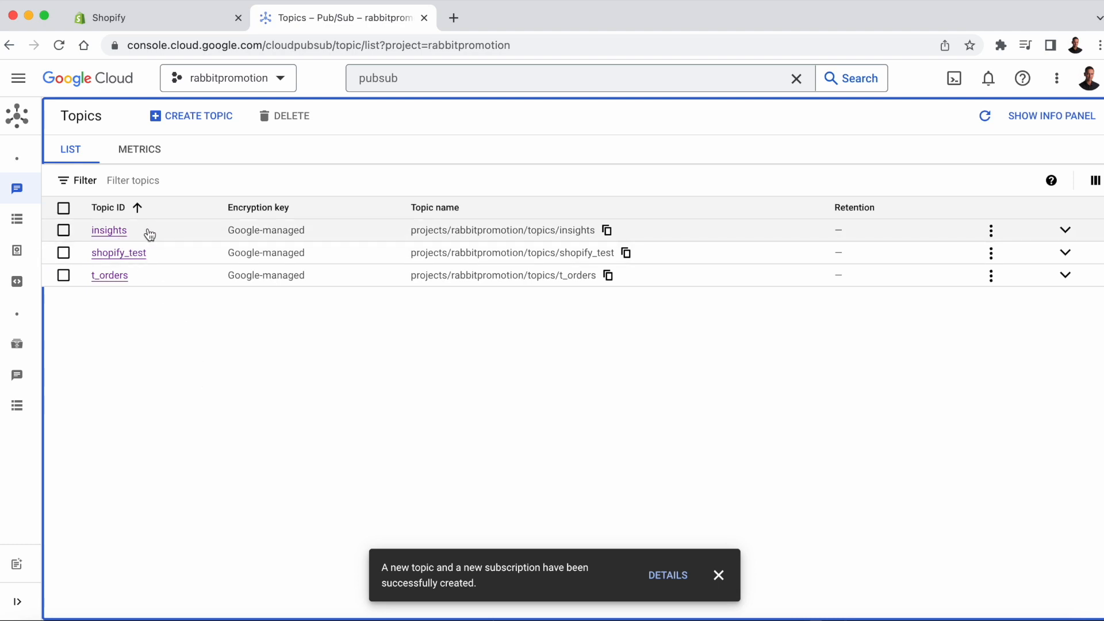
pyautogui.moveTo(956, 240)
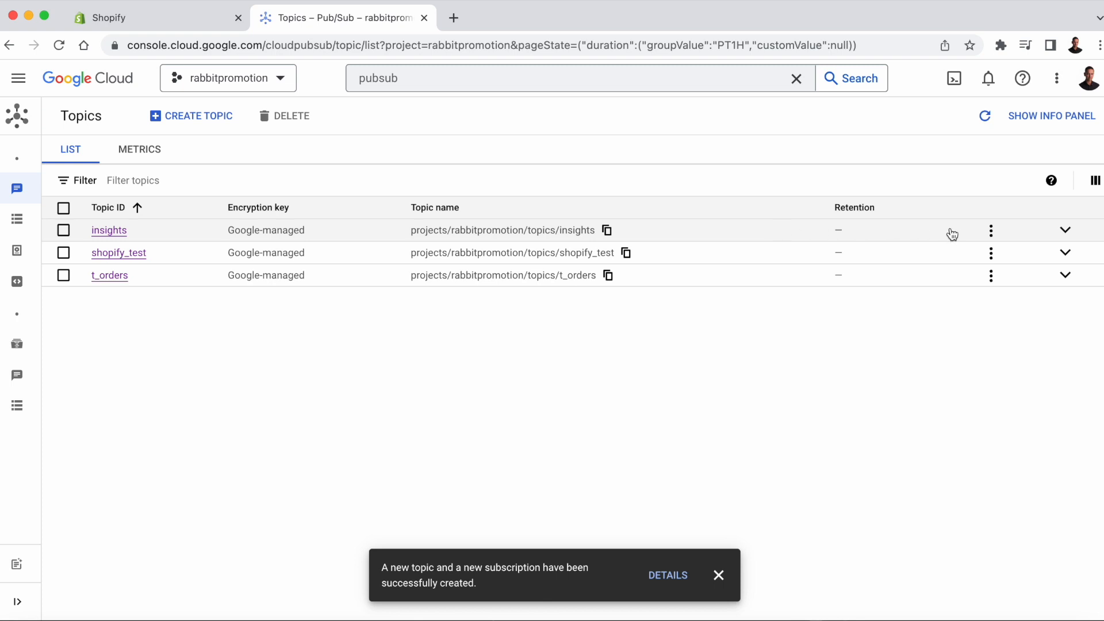
pyautogui.click(991, 230)
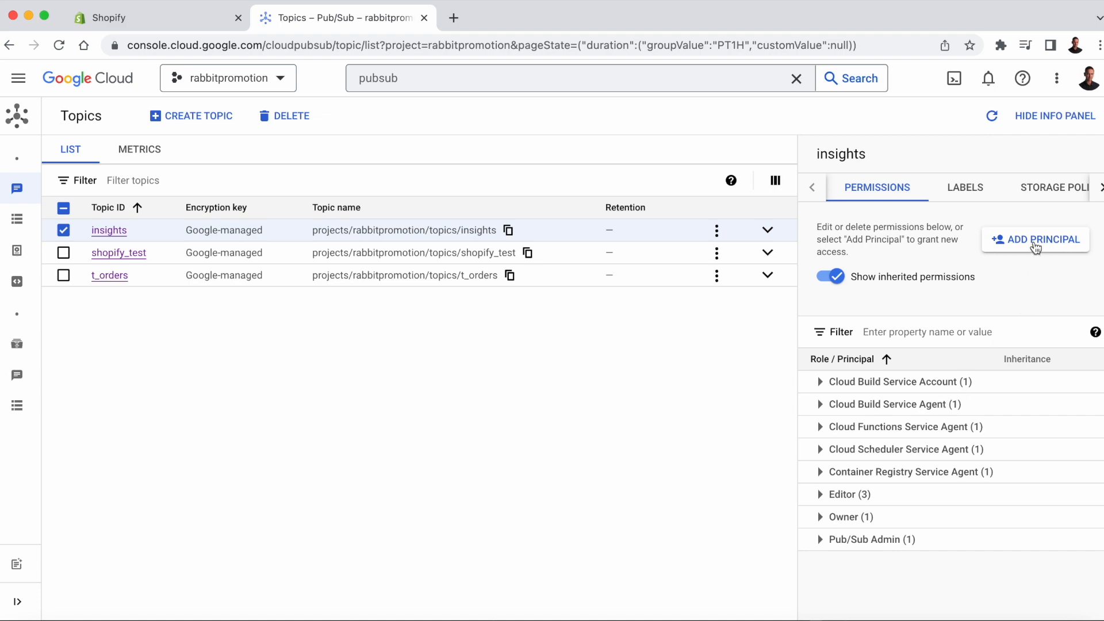
pyautogui.click(1035, 239)
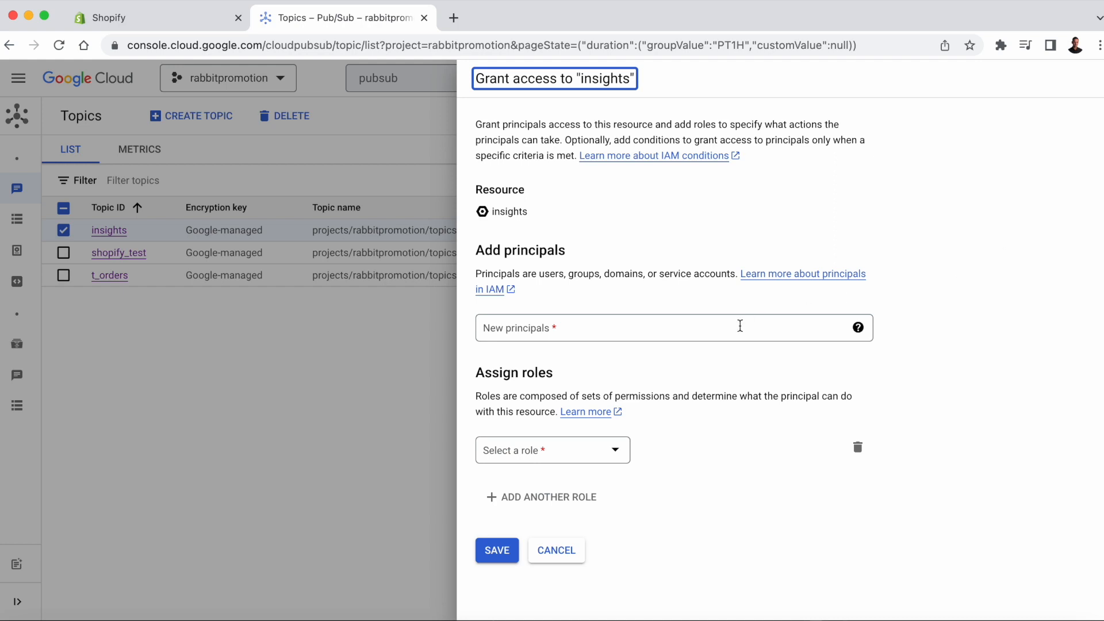
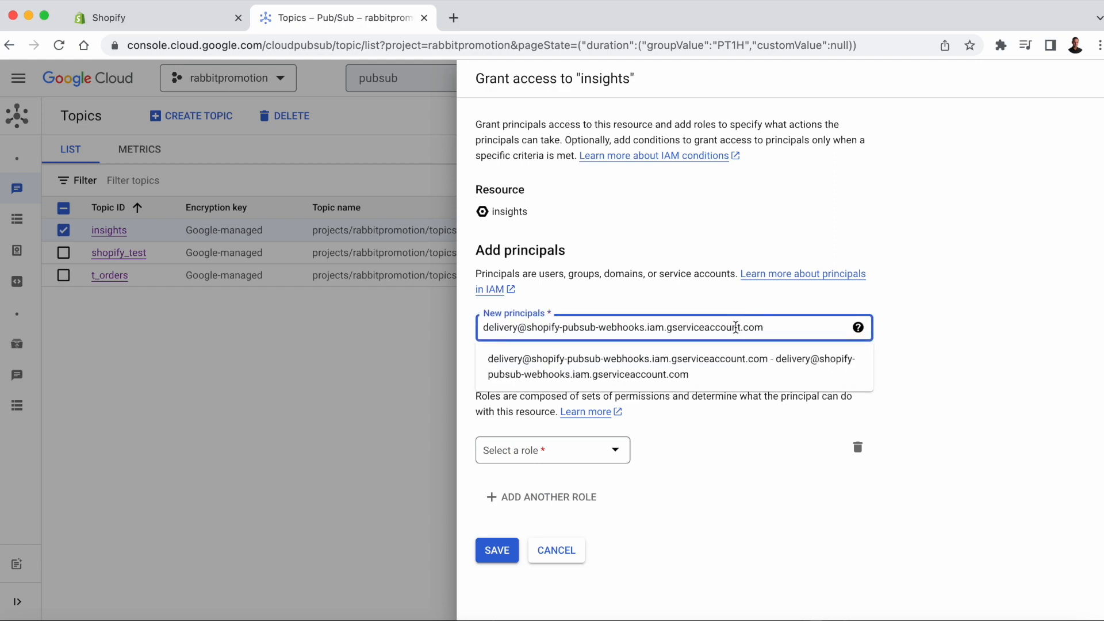
pyautogui.click(669, 365)
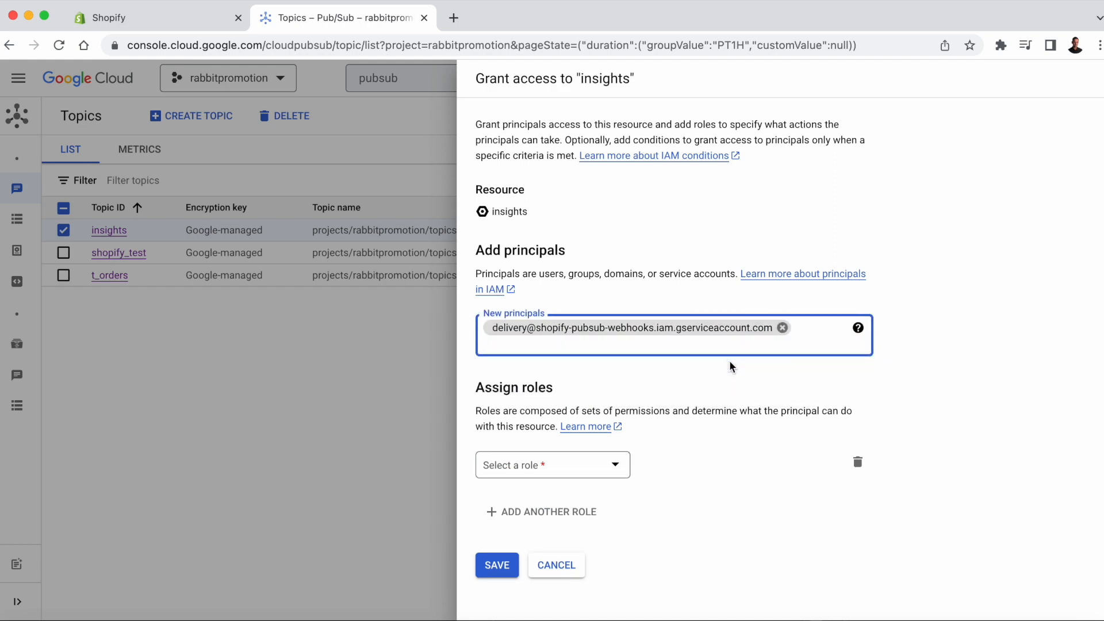
# - Assign the Pub/Sub Publisher role and save the topic's permission
pyautogui.click(552, 465)
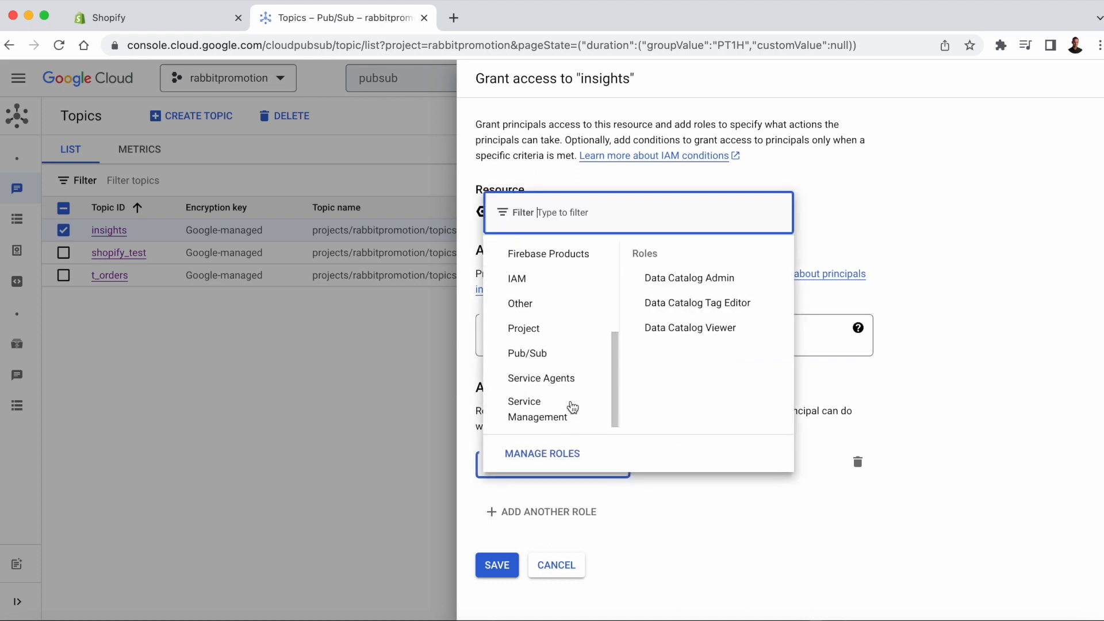
pyautogui.click(528, 353)
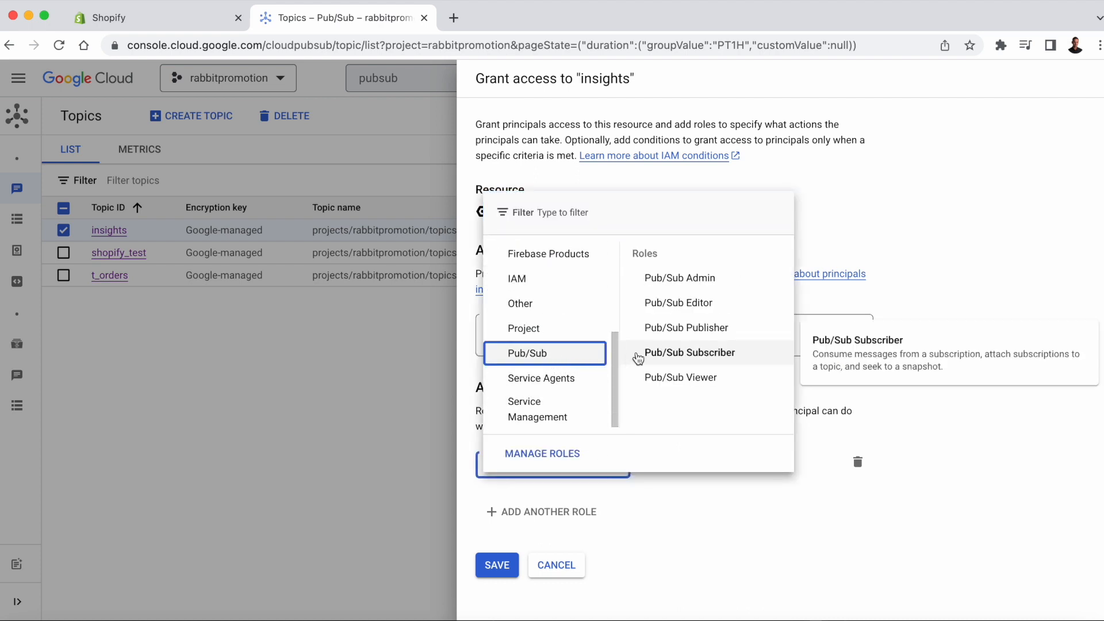
pyautogui.moveTo(685, 328)
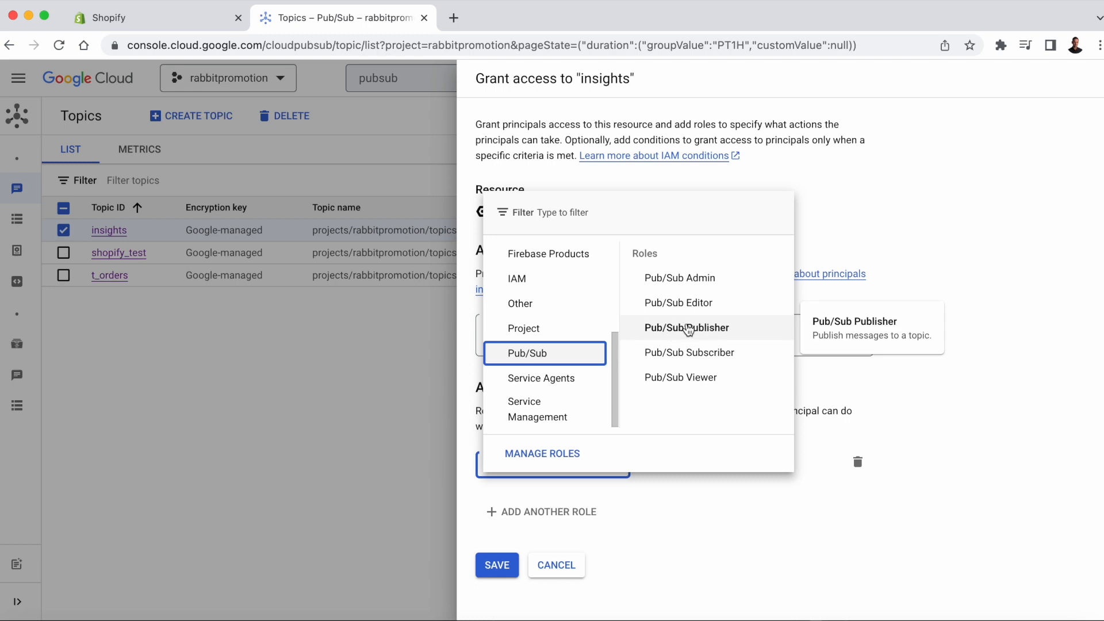
pyautogui.click(687, 328)
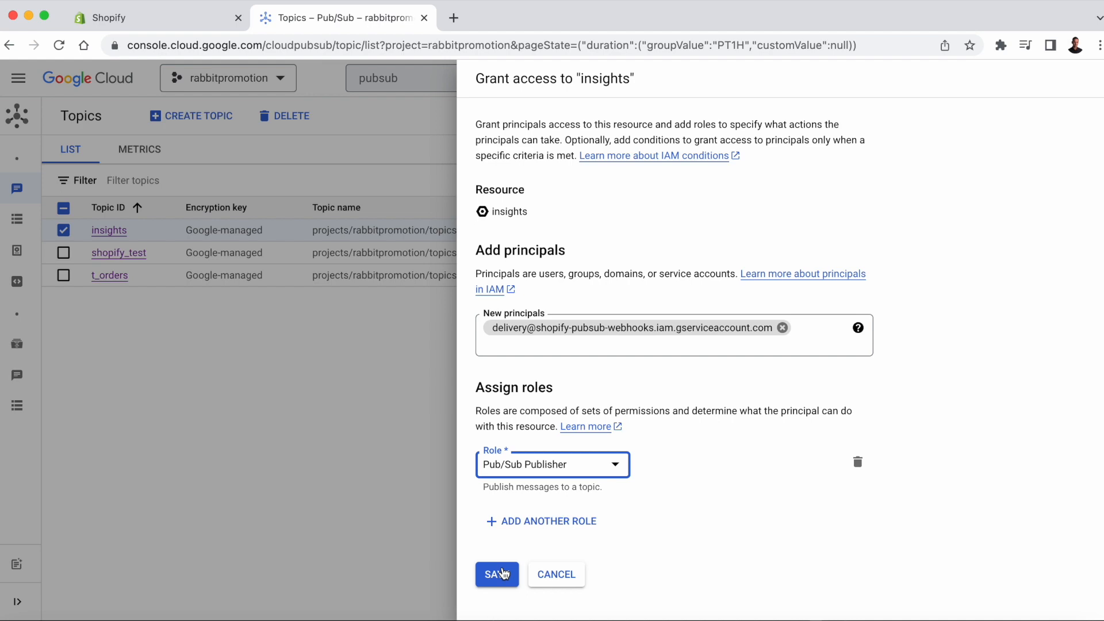
pyautogui.click(497, 574)
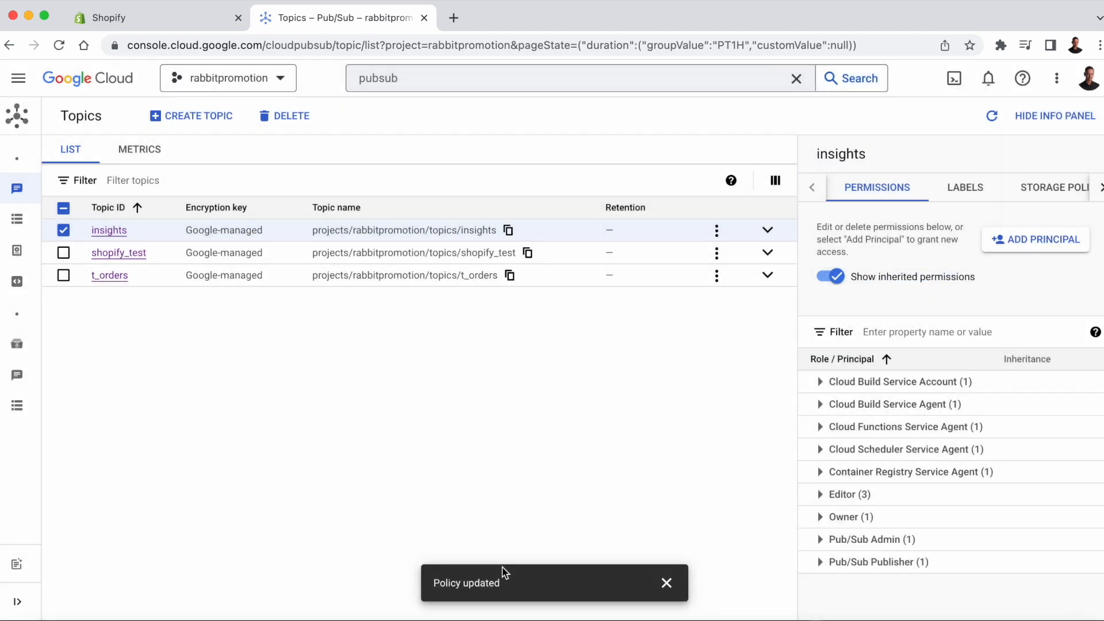
pyautogui.moveTo(594, 457)
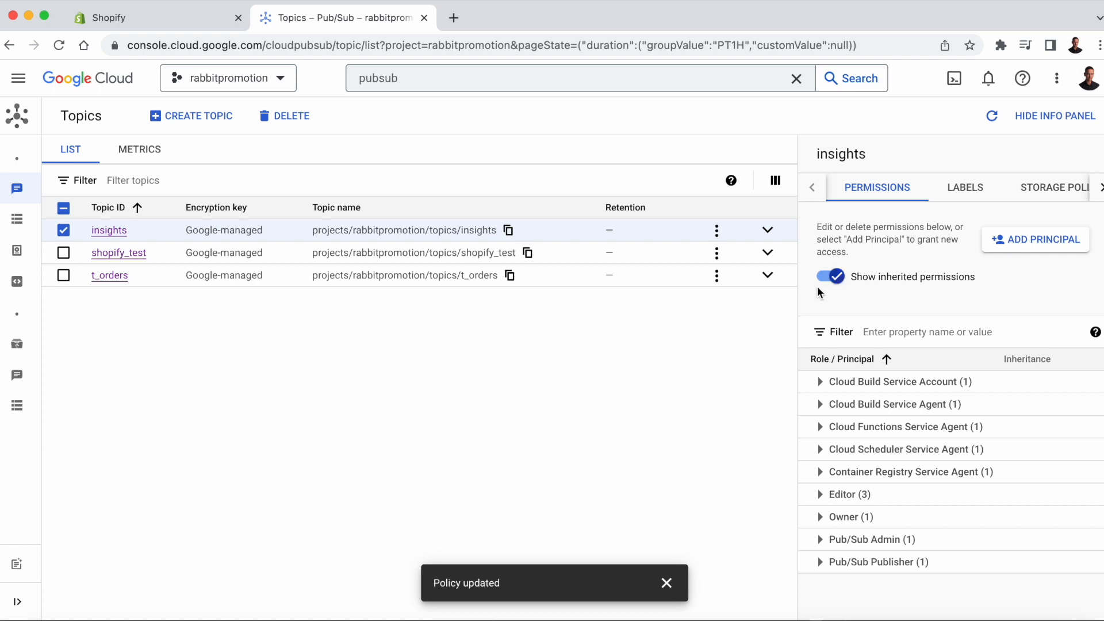
pyautogui.click(829, 276)
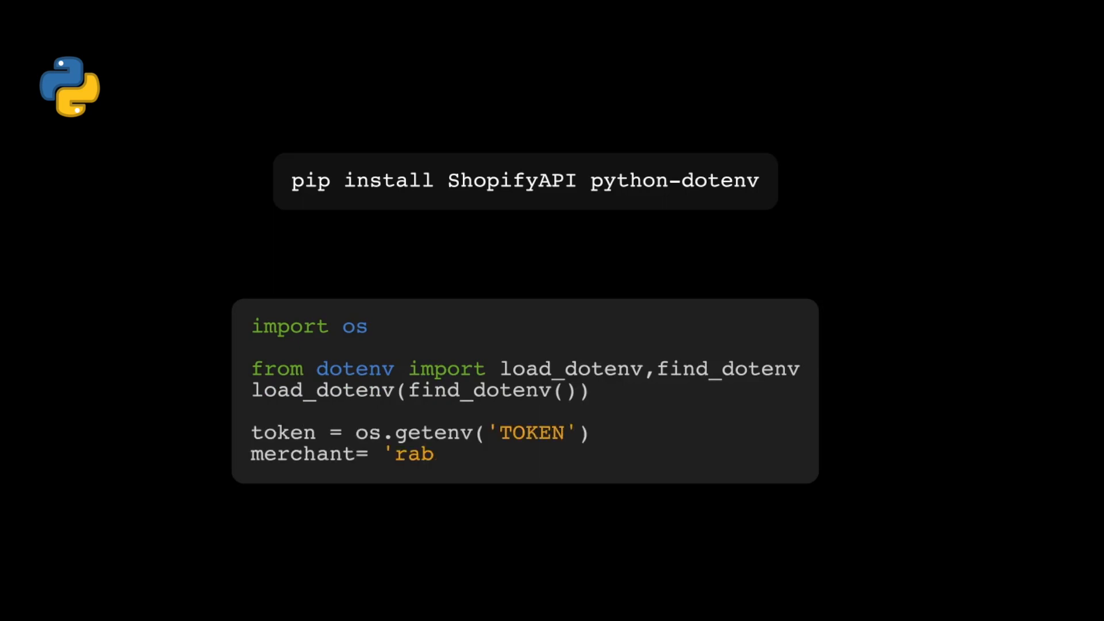
pyautogui.write("bittesting.myshopify.com'")
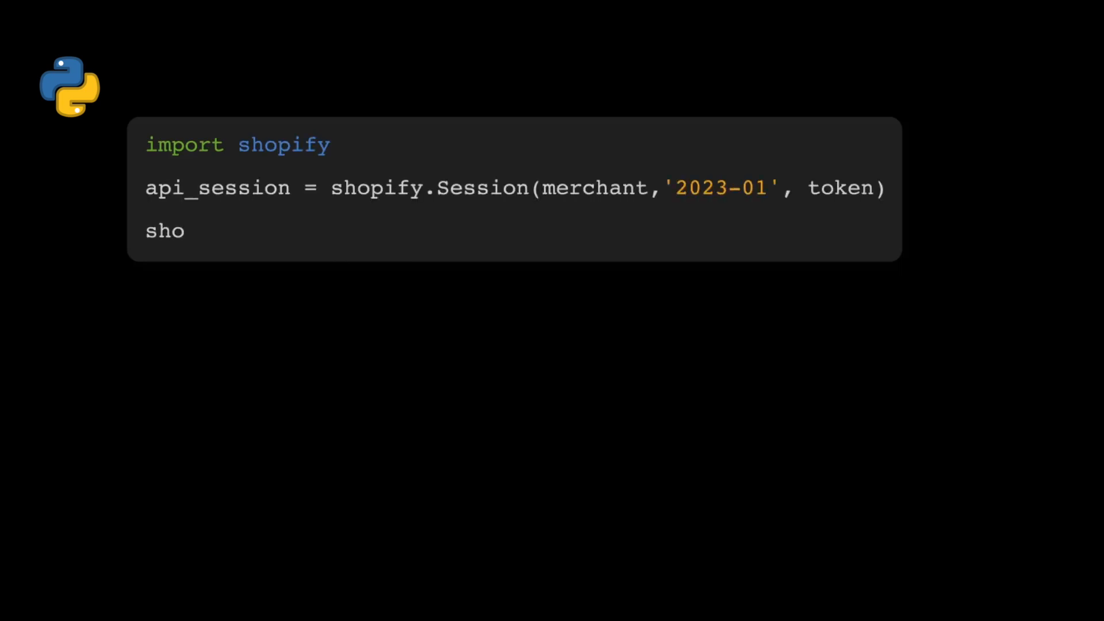
pyautogui.write('pify.ShopifyResource.activate_session(api_session)')
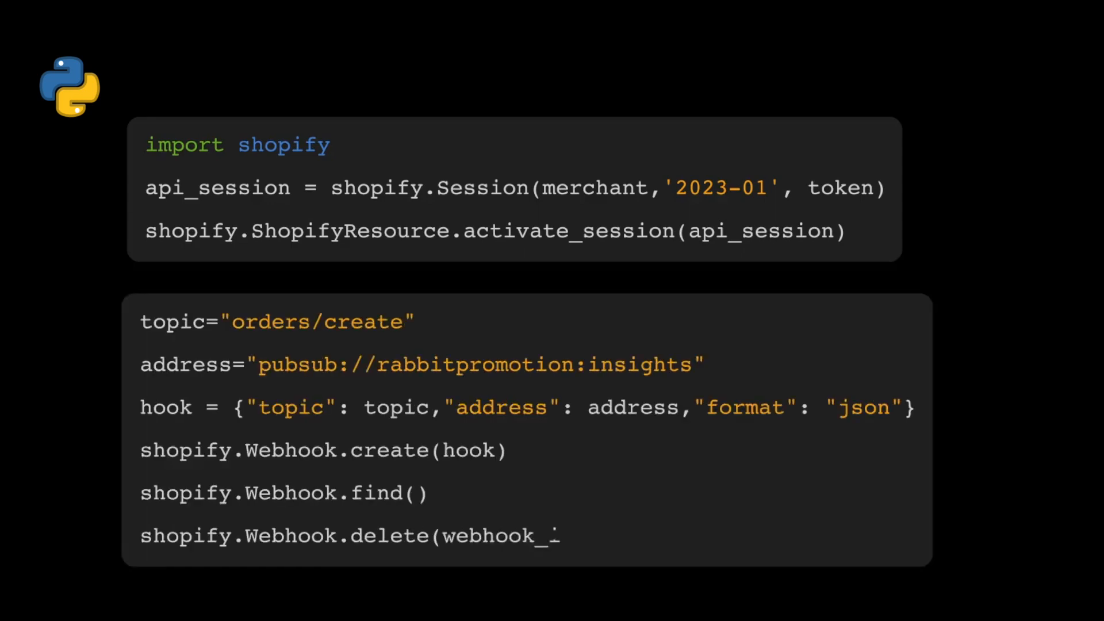
pyautogui.write('id)')
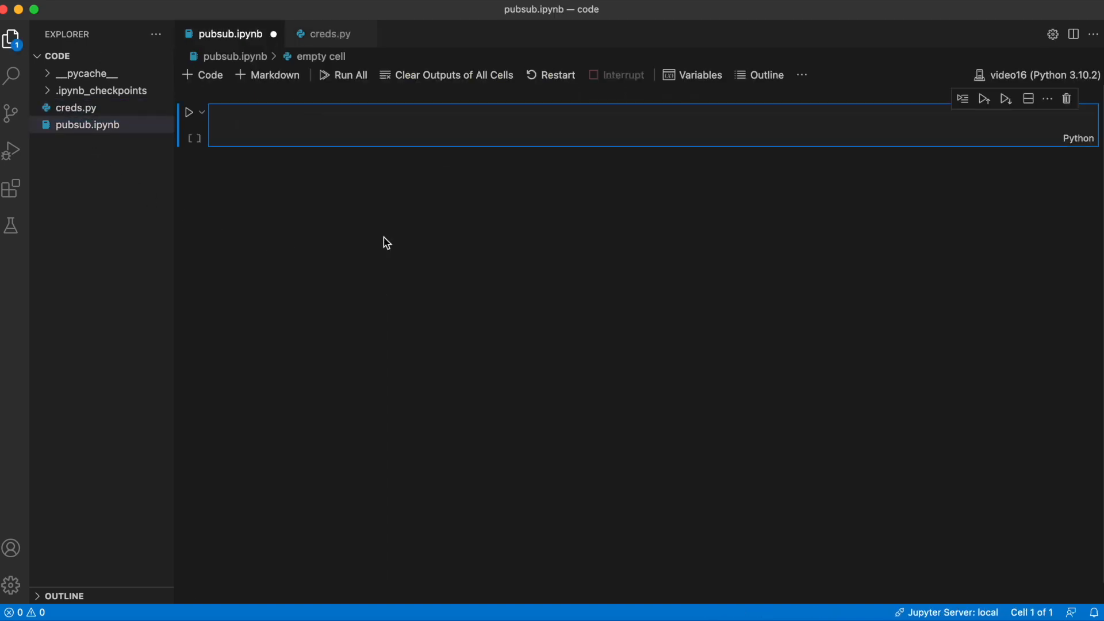
# - Import shopify and the merchant and token credentials in the notebook
pyautogui.write('import')
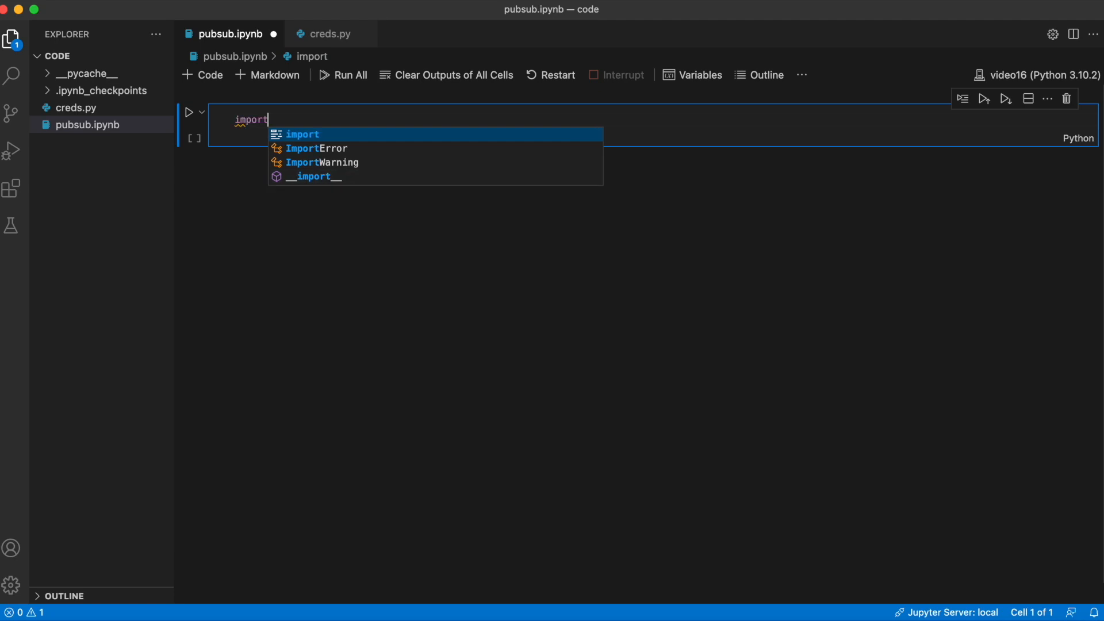
pyautogui.write('shopify')
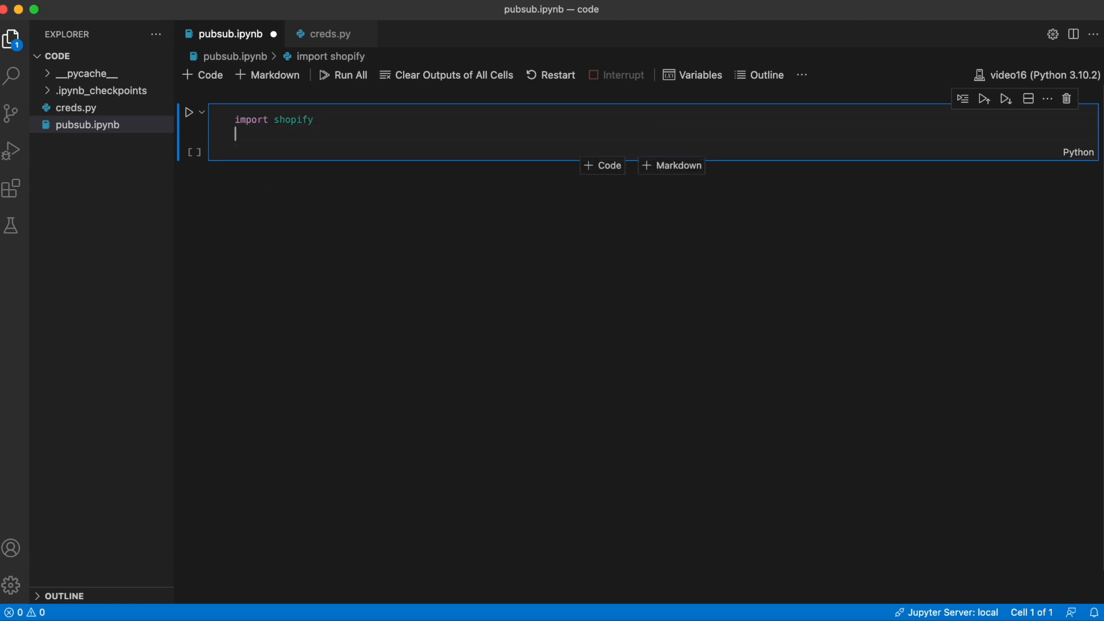
pyautogui.write('from creds import merchant,token')
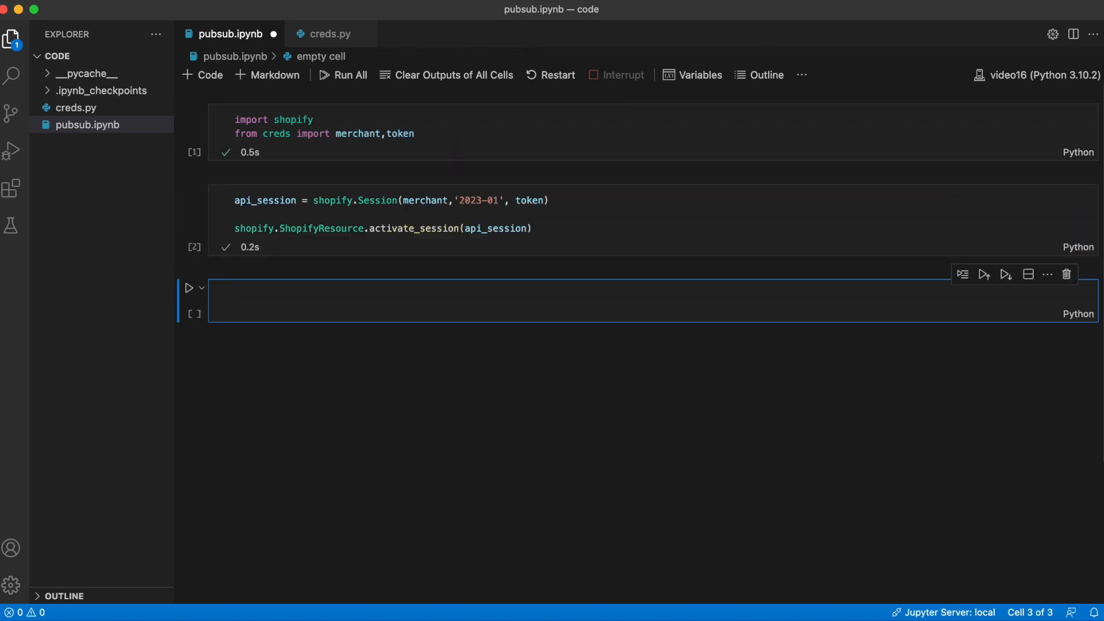
pyautogui.moveTo(413, 400)
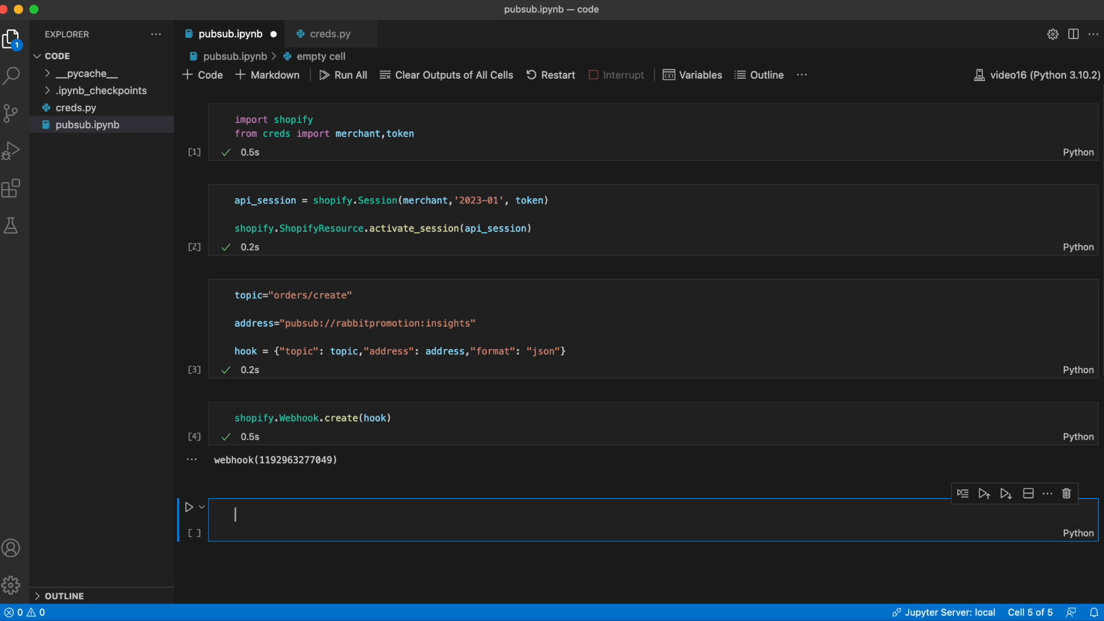
pyautogui.moveTo(403, 589)
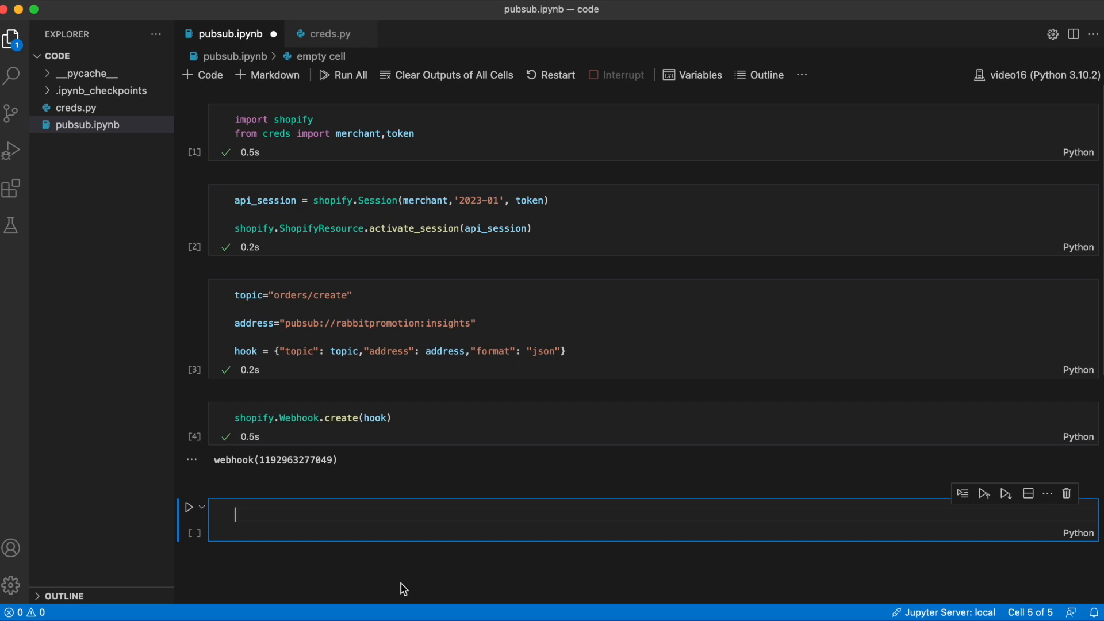
pyautogui.write('shopify.Webhook.find()')
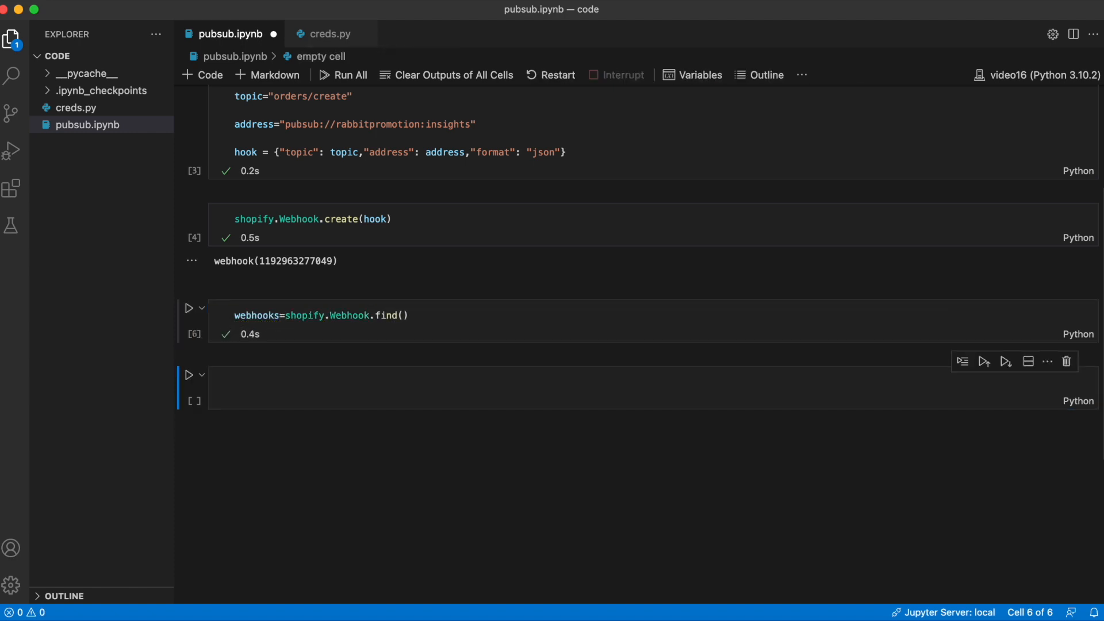
pyautogui.write('webhooks[0')
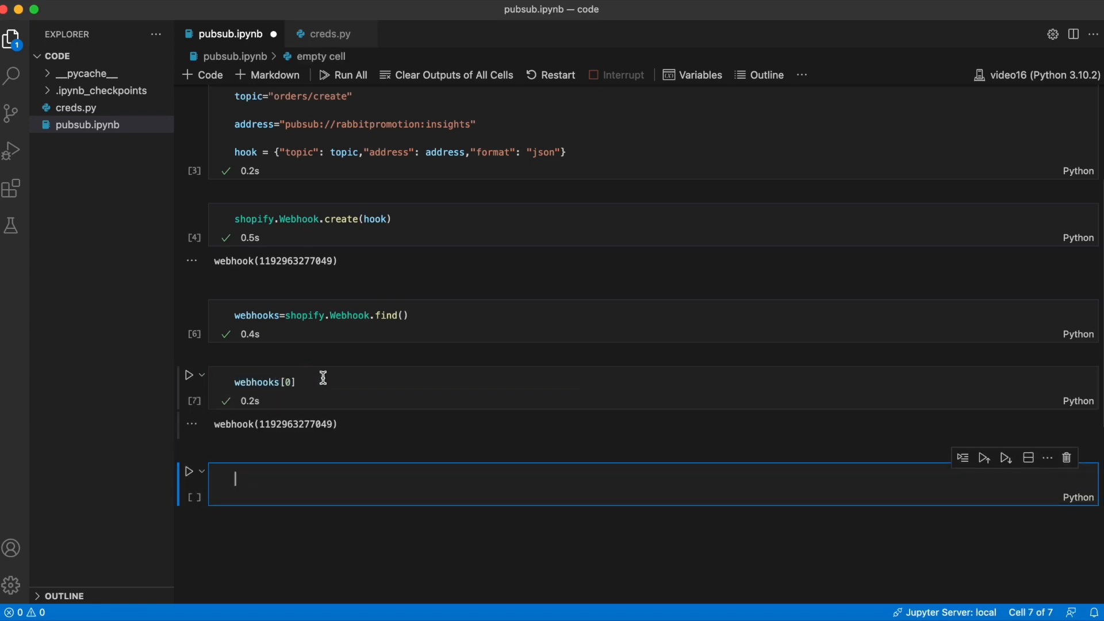
pyautogui.write('.id')
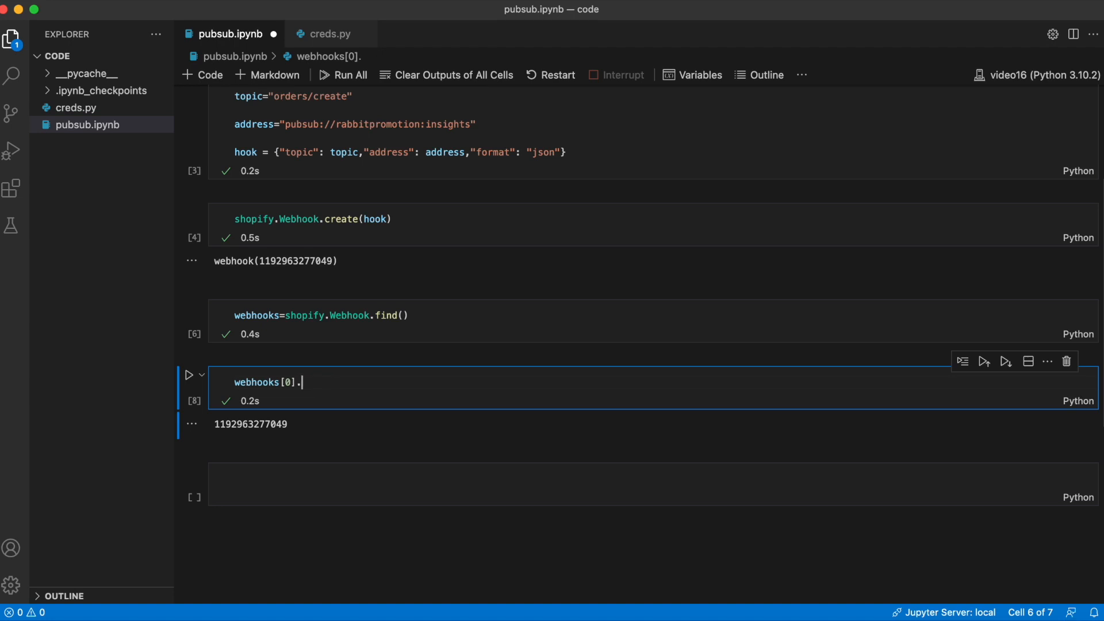
pyautogui.write('attributes')
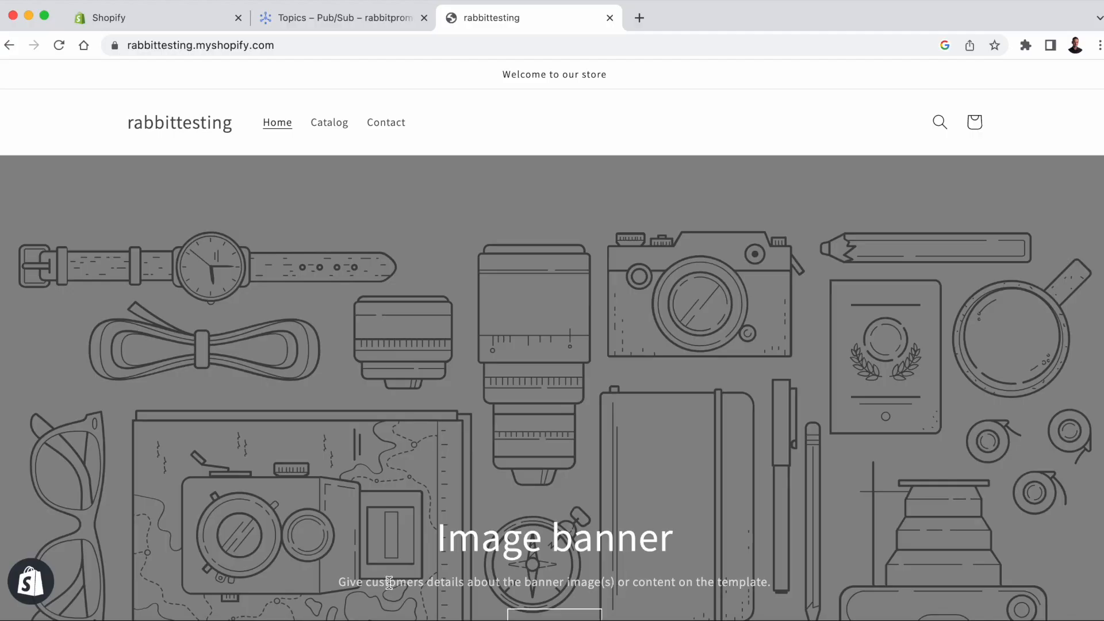
pyautogui.moveTo(490, 415)
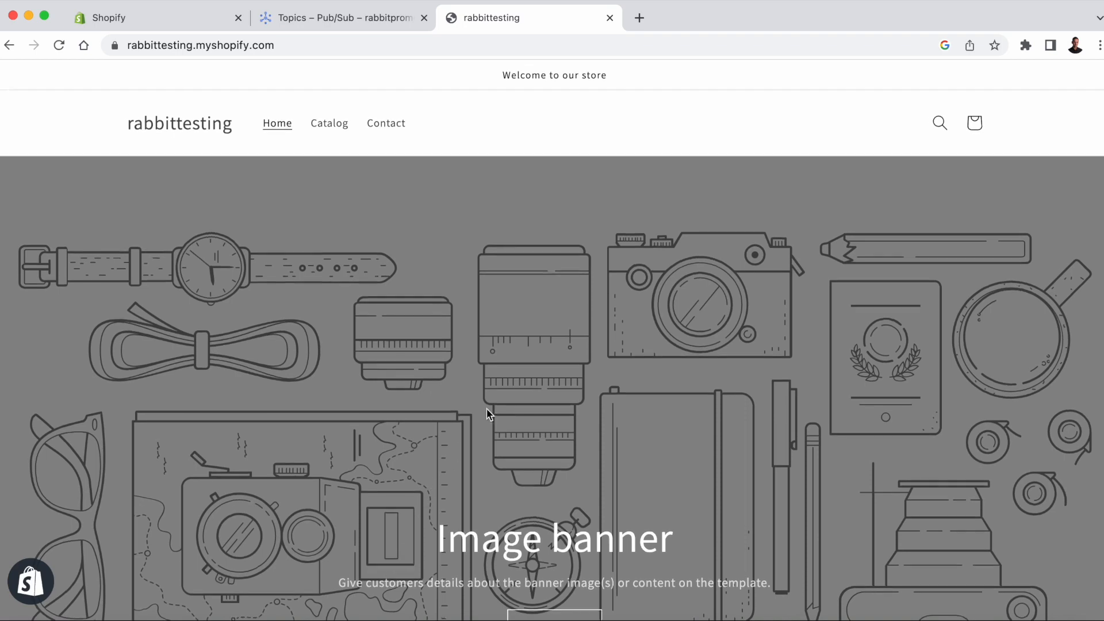
# - From the catalog, choose the Nike Crackle Print TB Tee and go to Buy it now
pyautogui.click(329, 123)
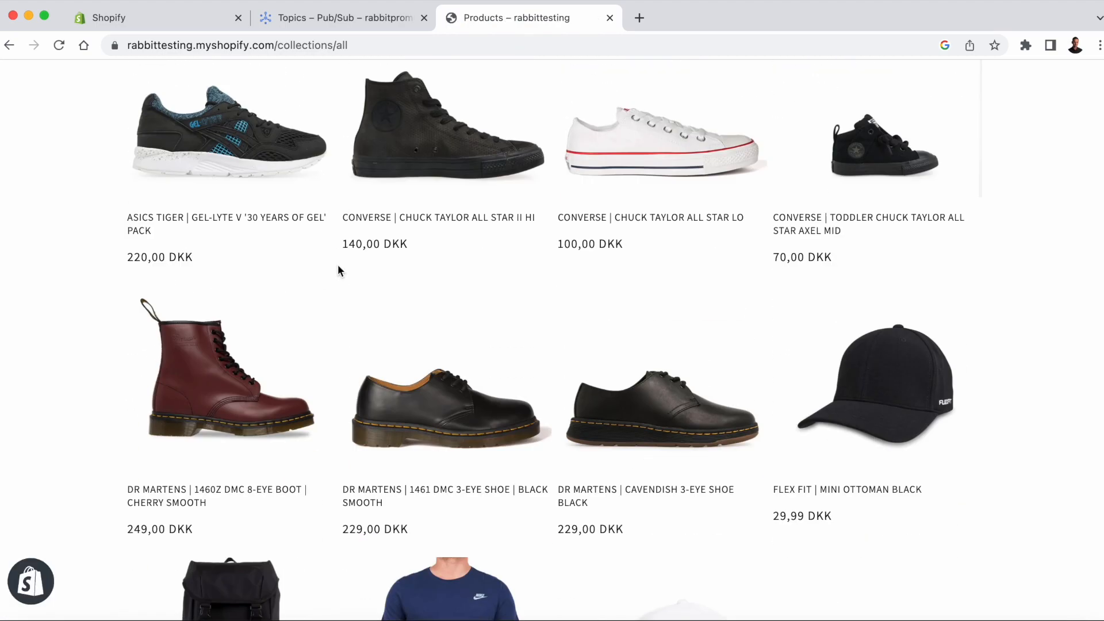
pyautogui.scroll(-3)
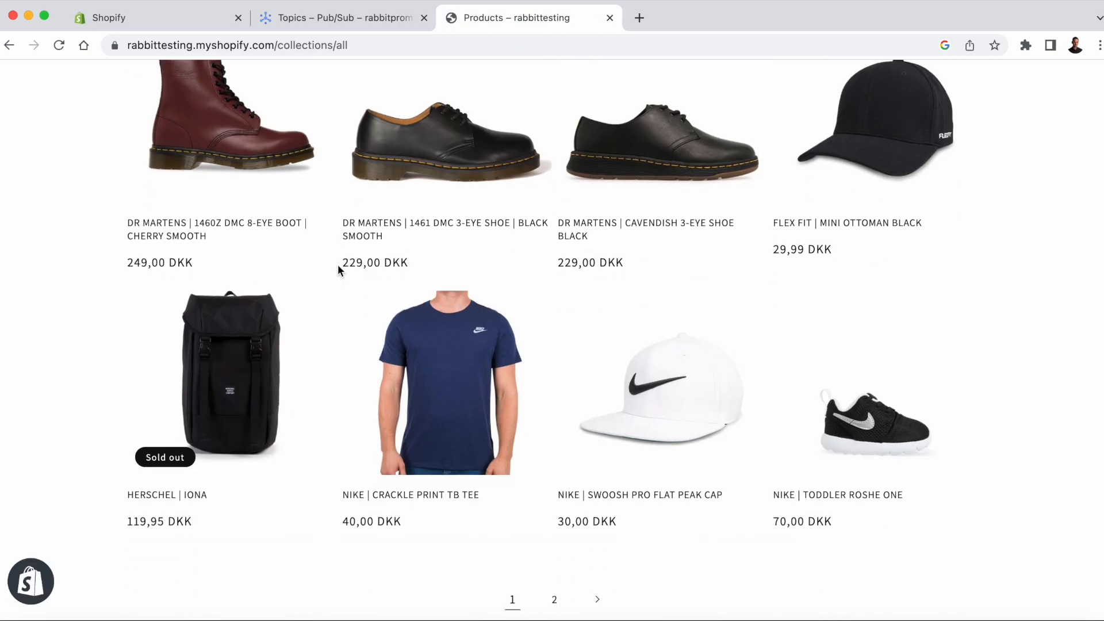
pyautogui.click(449, 382)
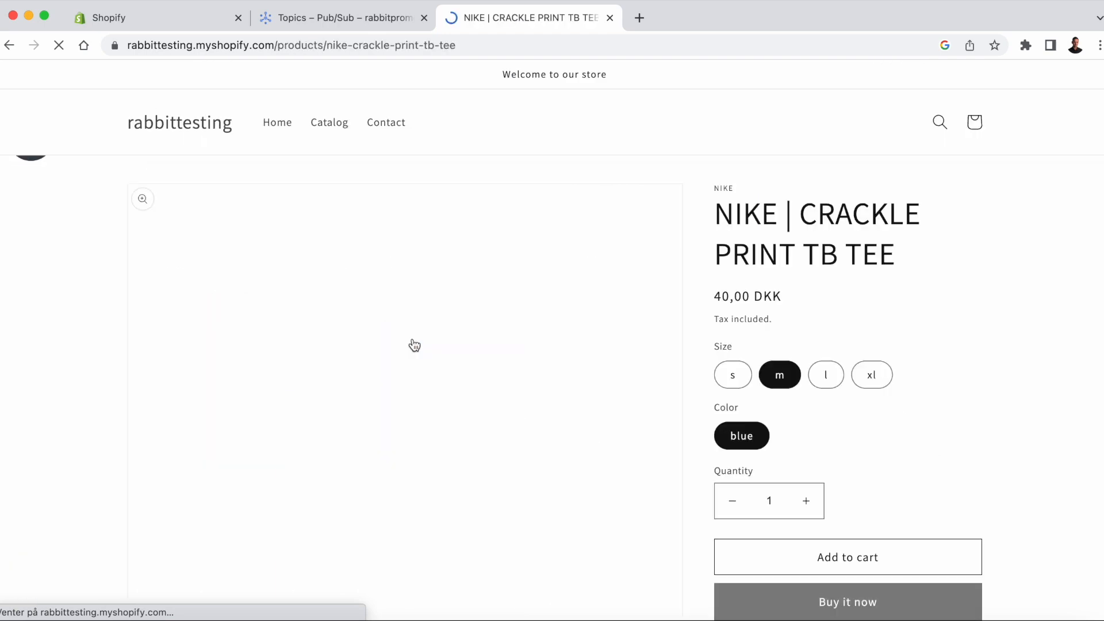
pyautogui.scroll(-3)
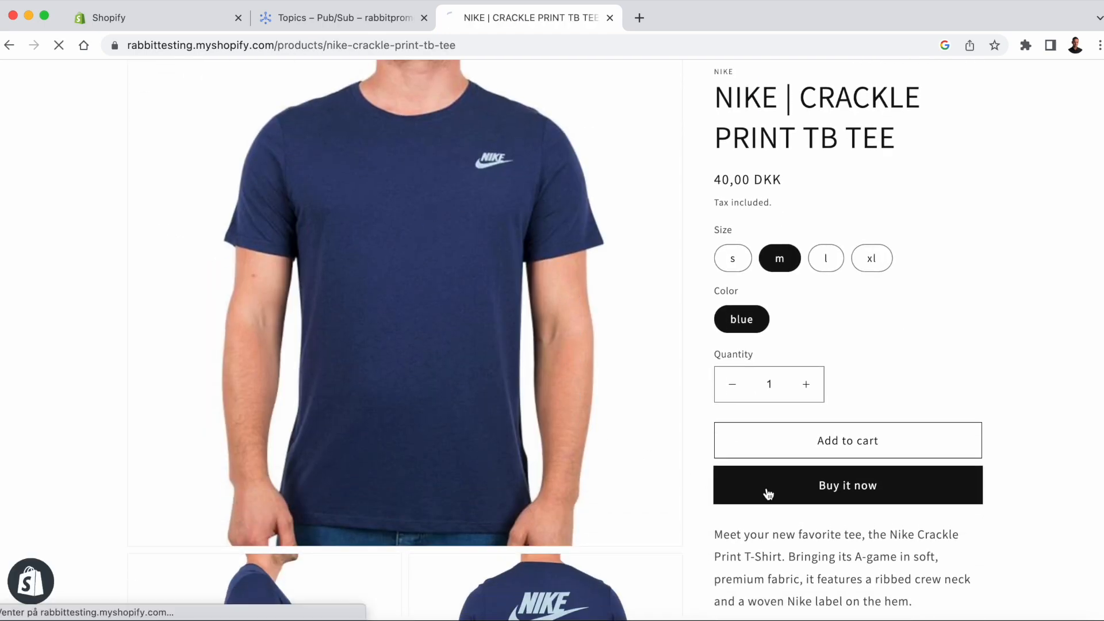
pyautogui.click(848, 484)
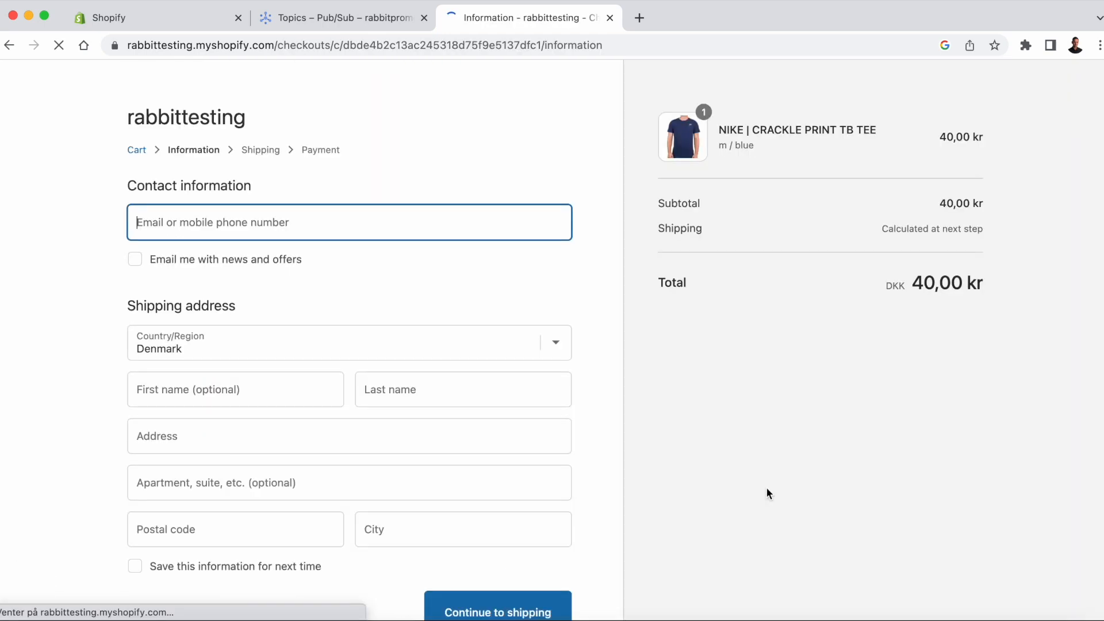
# - Fill in checkout details and pay now to confirm the test order
pyautogui.write('hi')
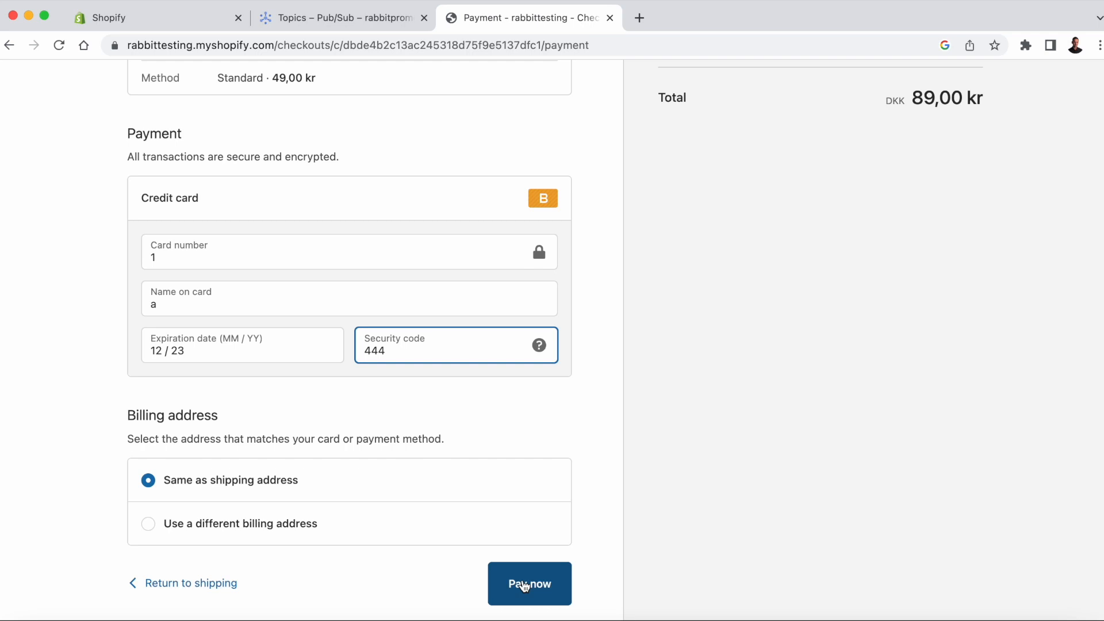
pyautogui.click(529, 583)
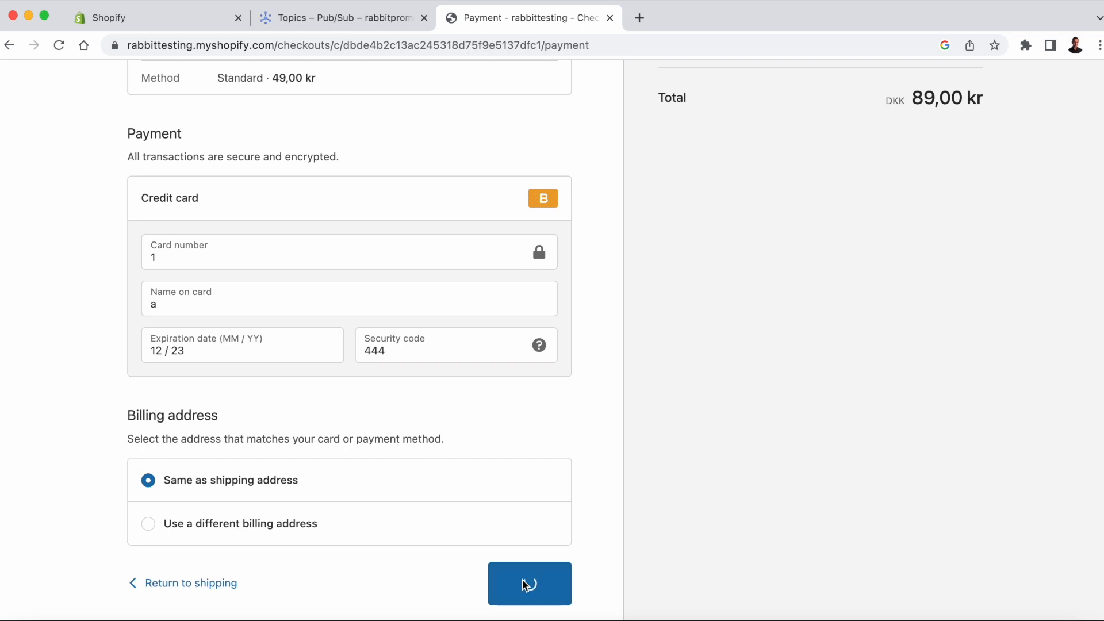
pyautogui.click(529, 584)
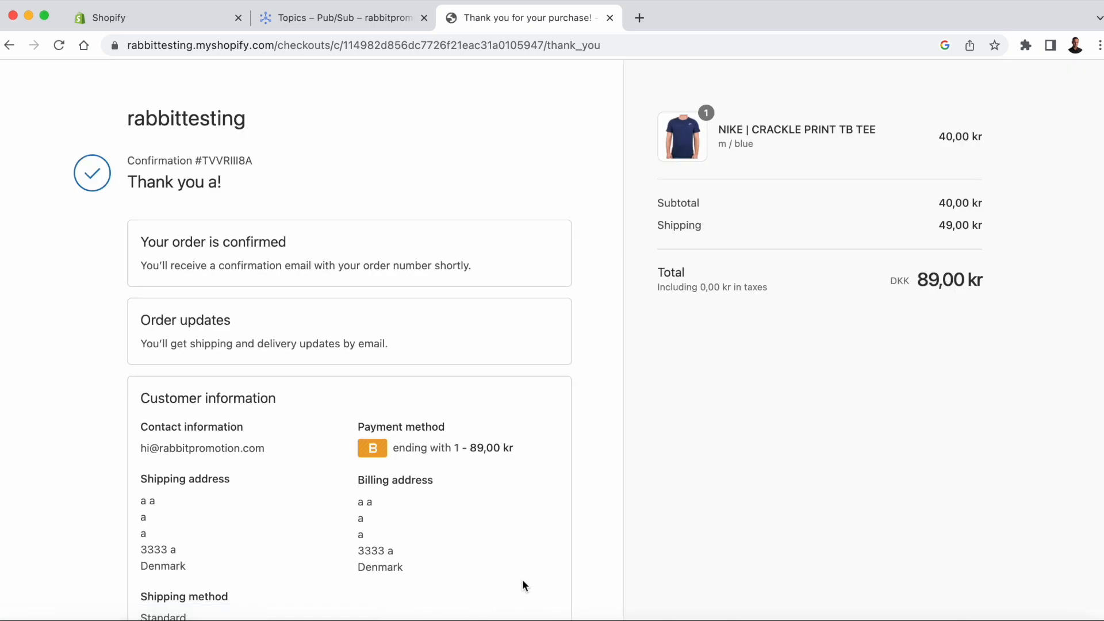
pyautogui.scroll(-3)
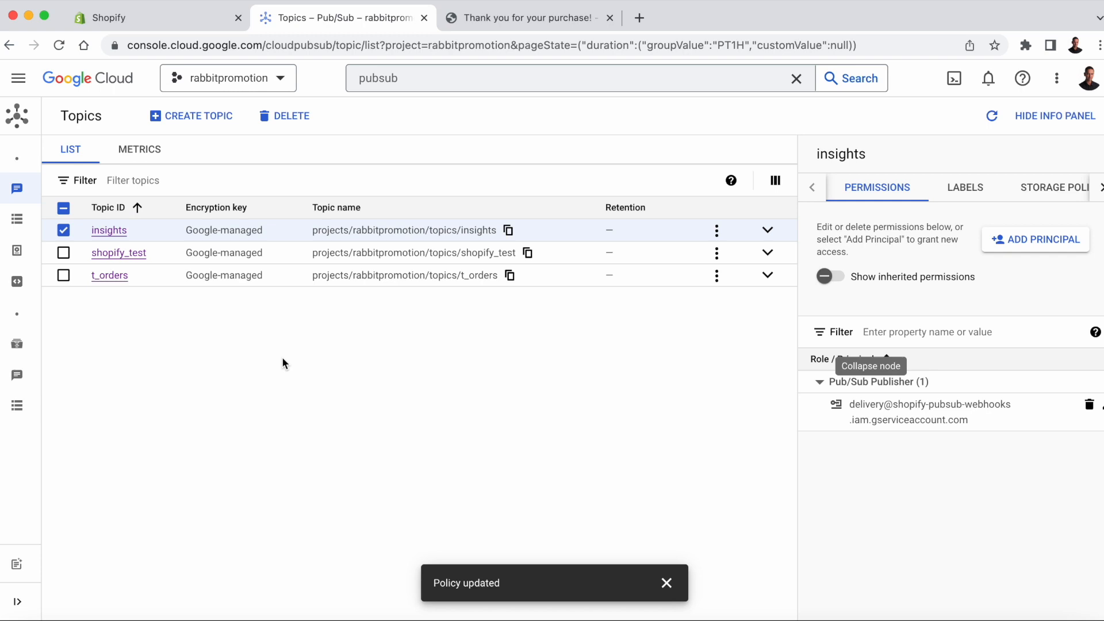
# - Pull messages from insights-sub on the insights topic, showing the test order JSON with DKK 40.00
pyautogui.click(109, 230)
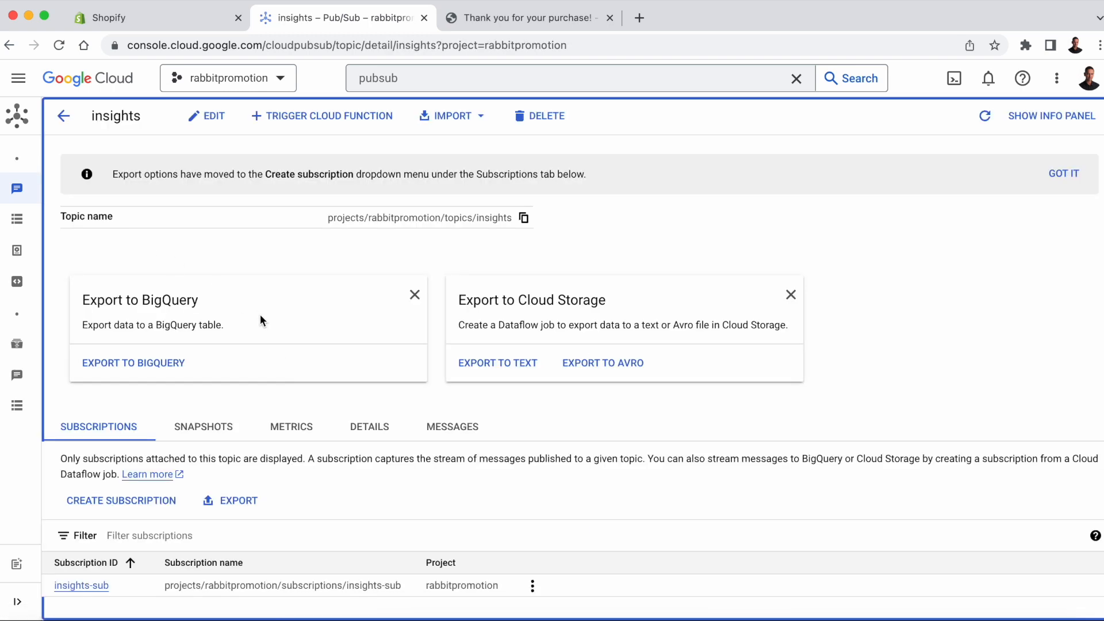
pyautogui.click(452, 426)
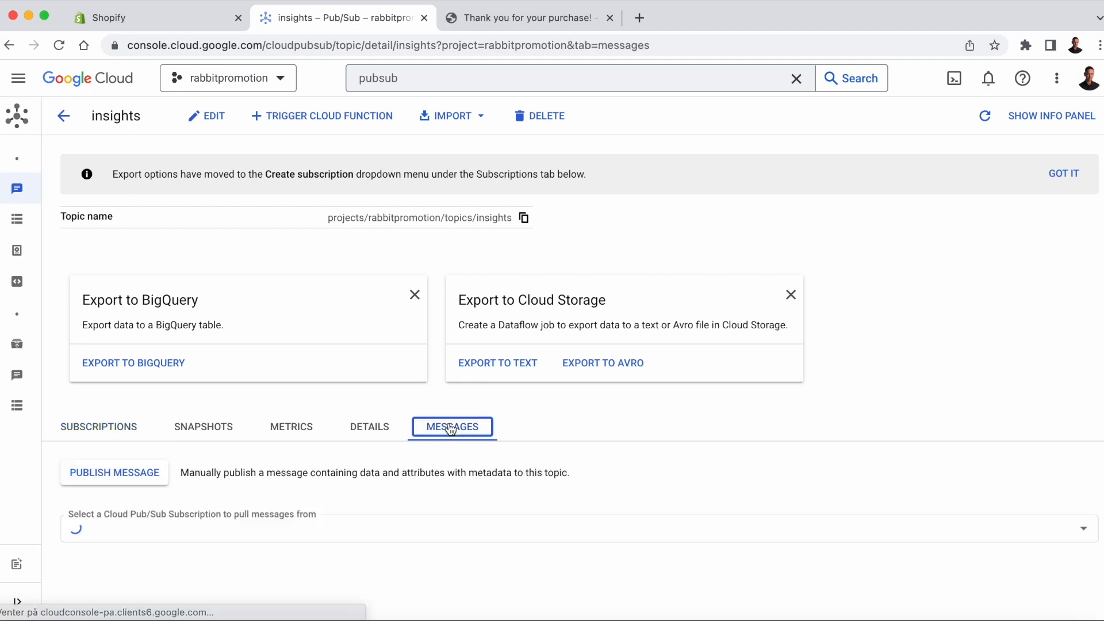
pyautogui.click(564, 528)
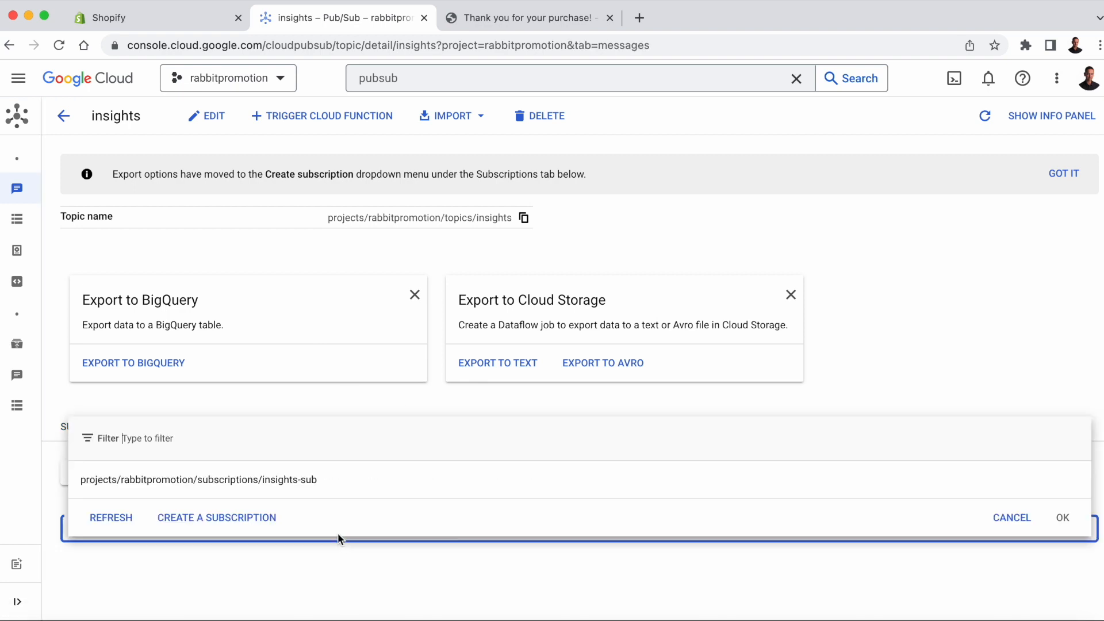
pyautogui.click(1063, 518)
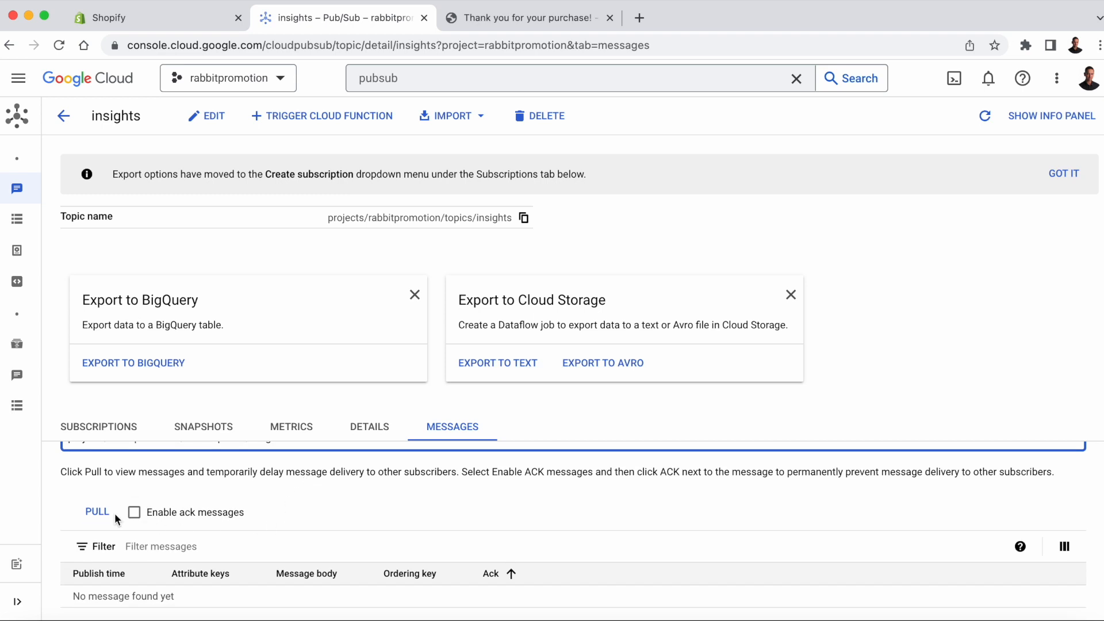
pyautogui.click(97, 512)
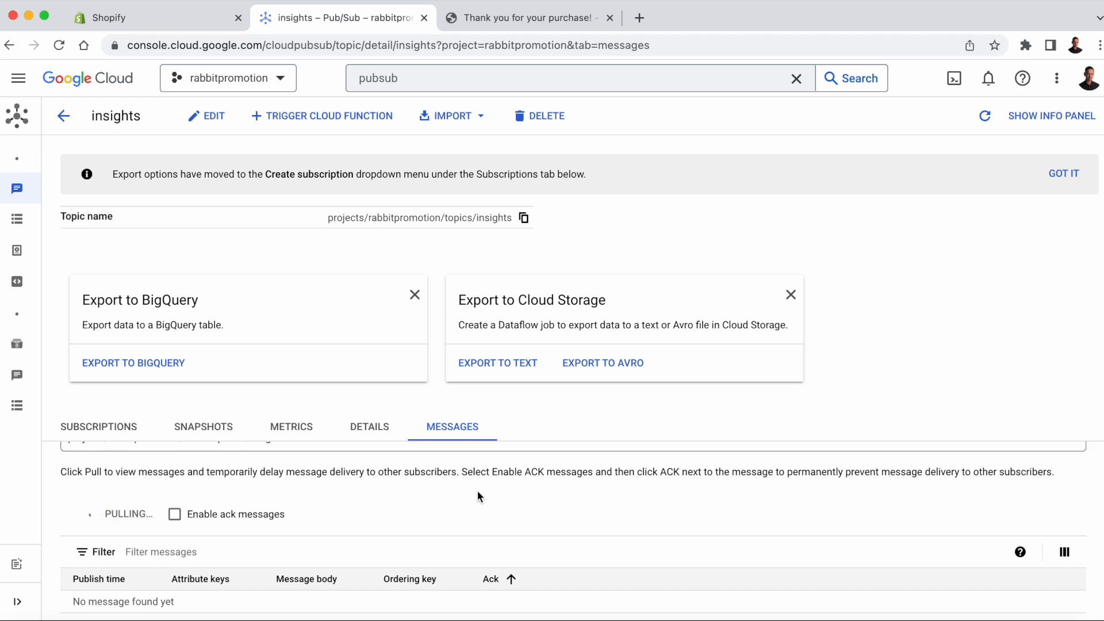
pyautogui.click(129, 514)
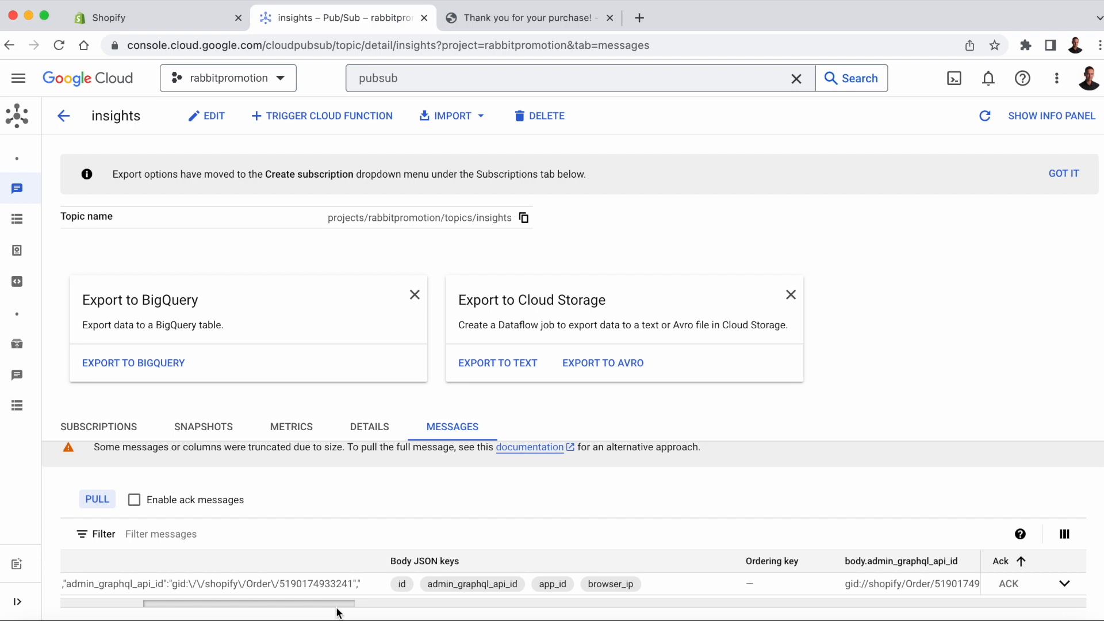
pyautogui.hscroll(3)
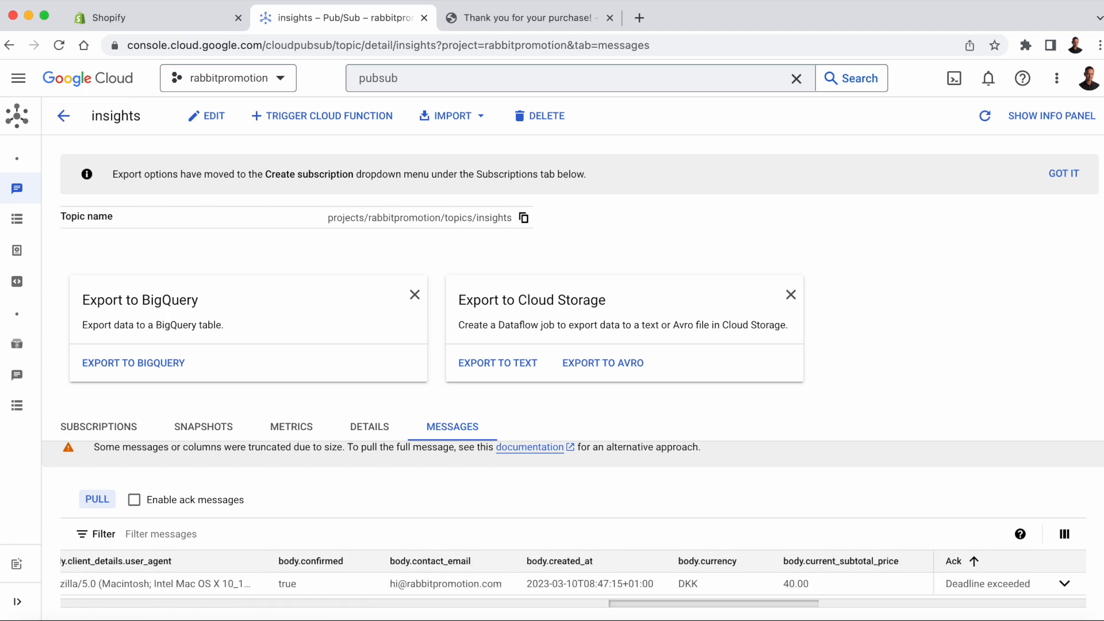